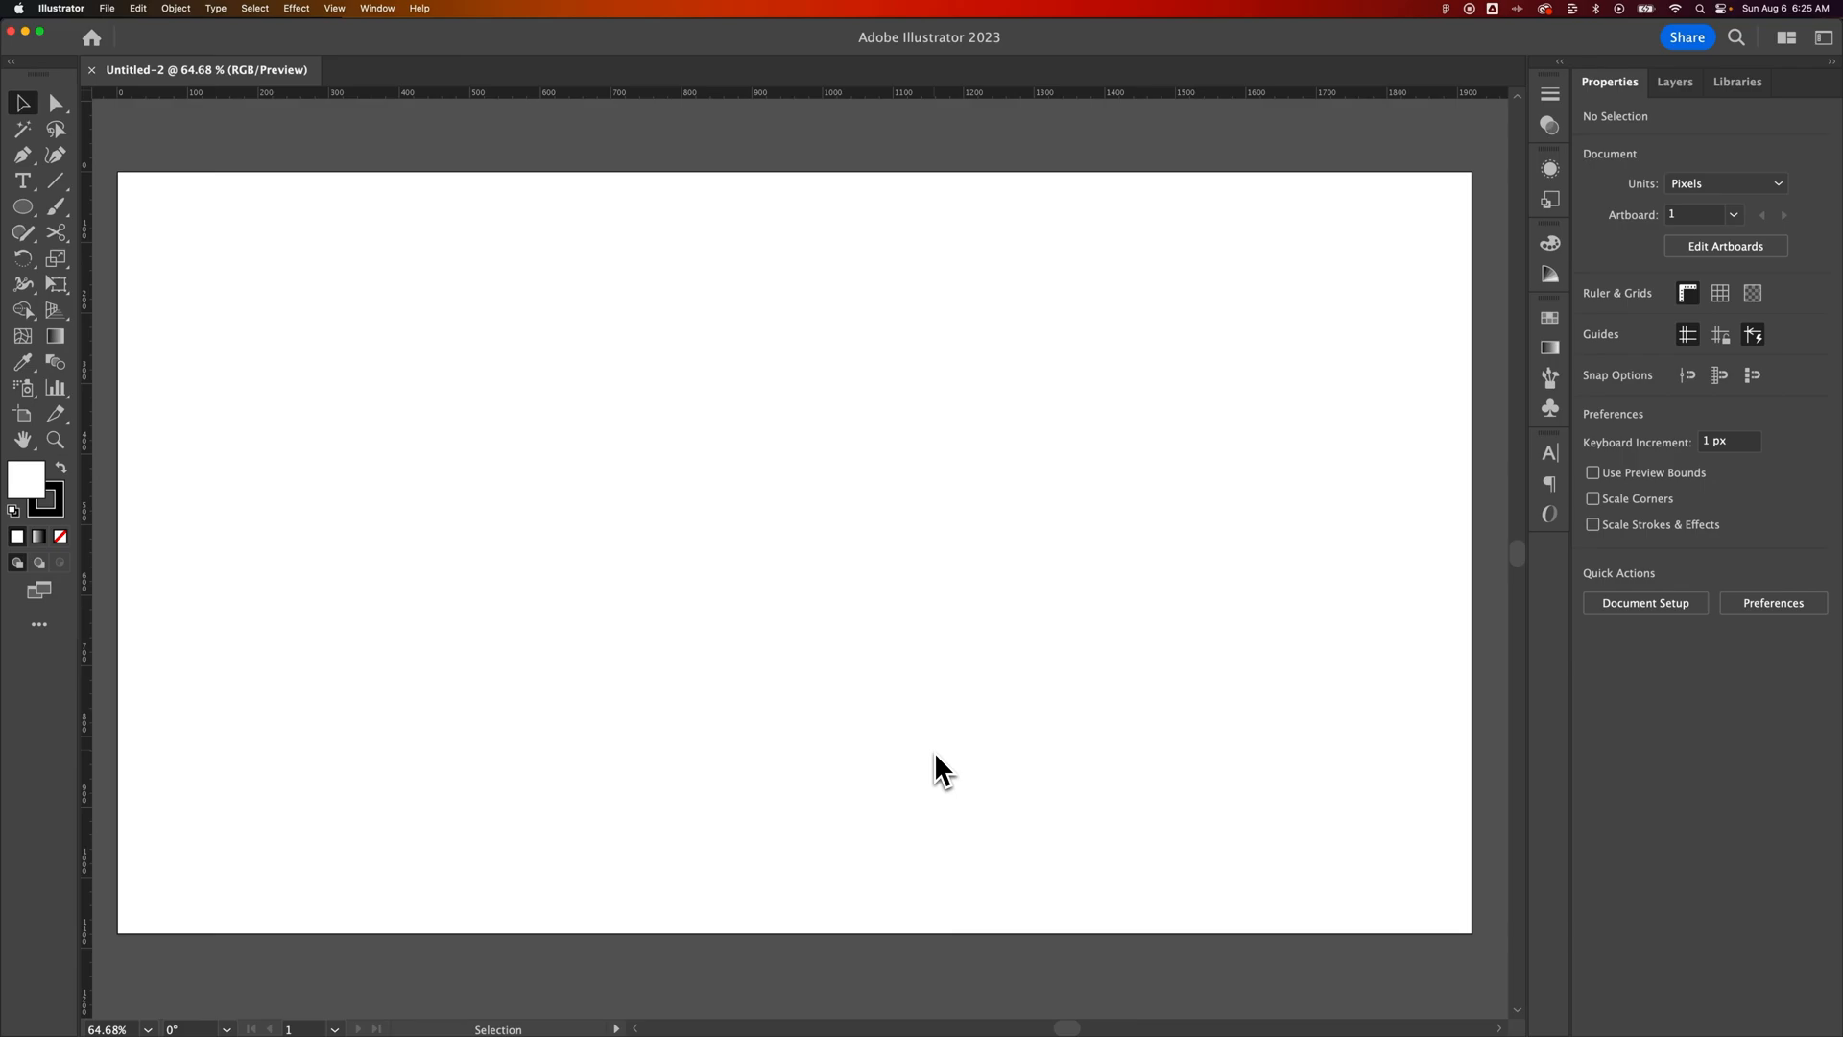
mouse_move(644, 700)
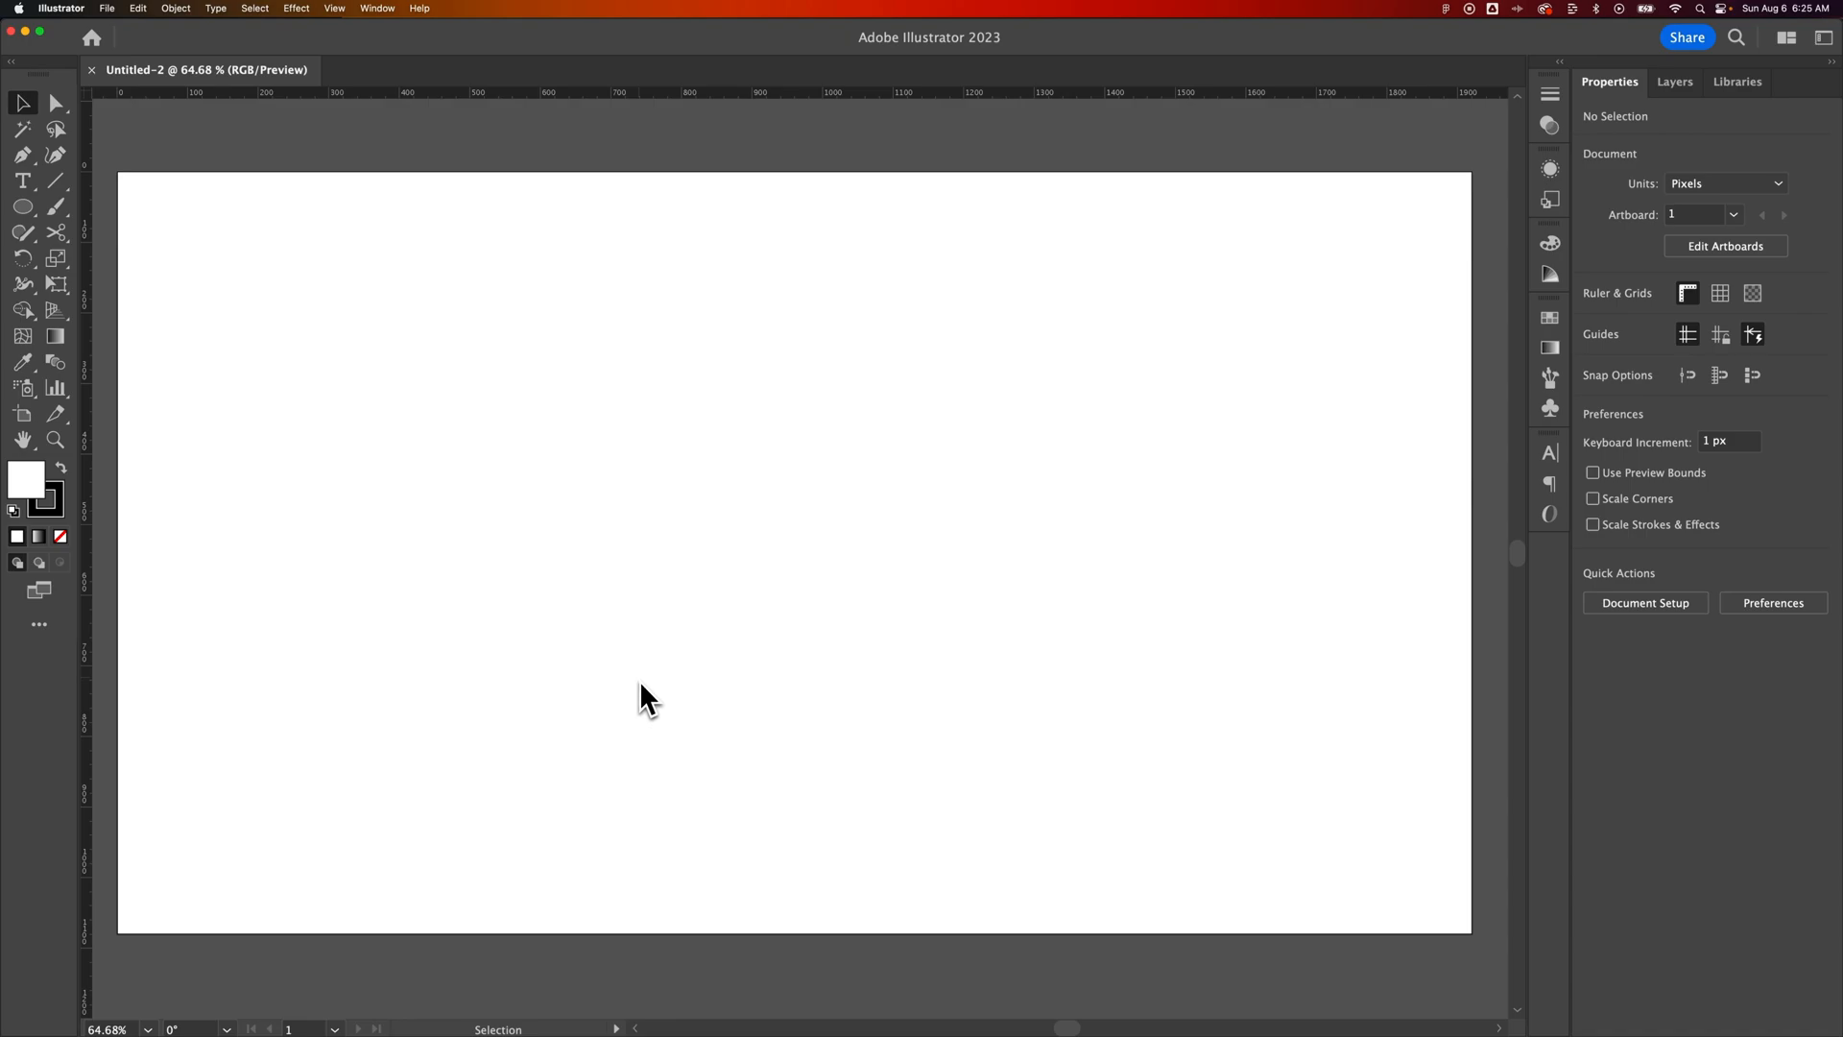
mouse_move(588, 675)
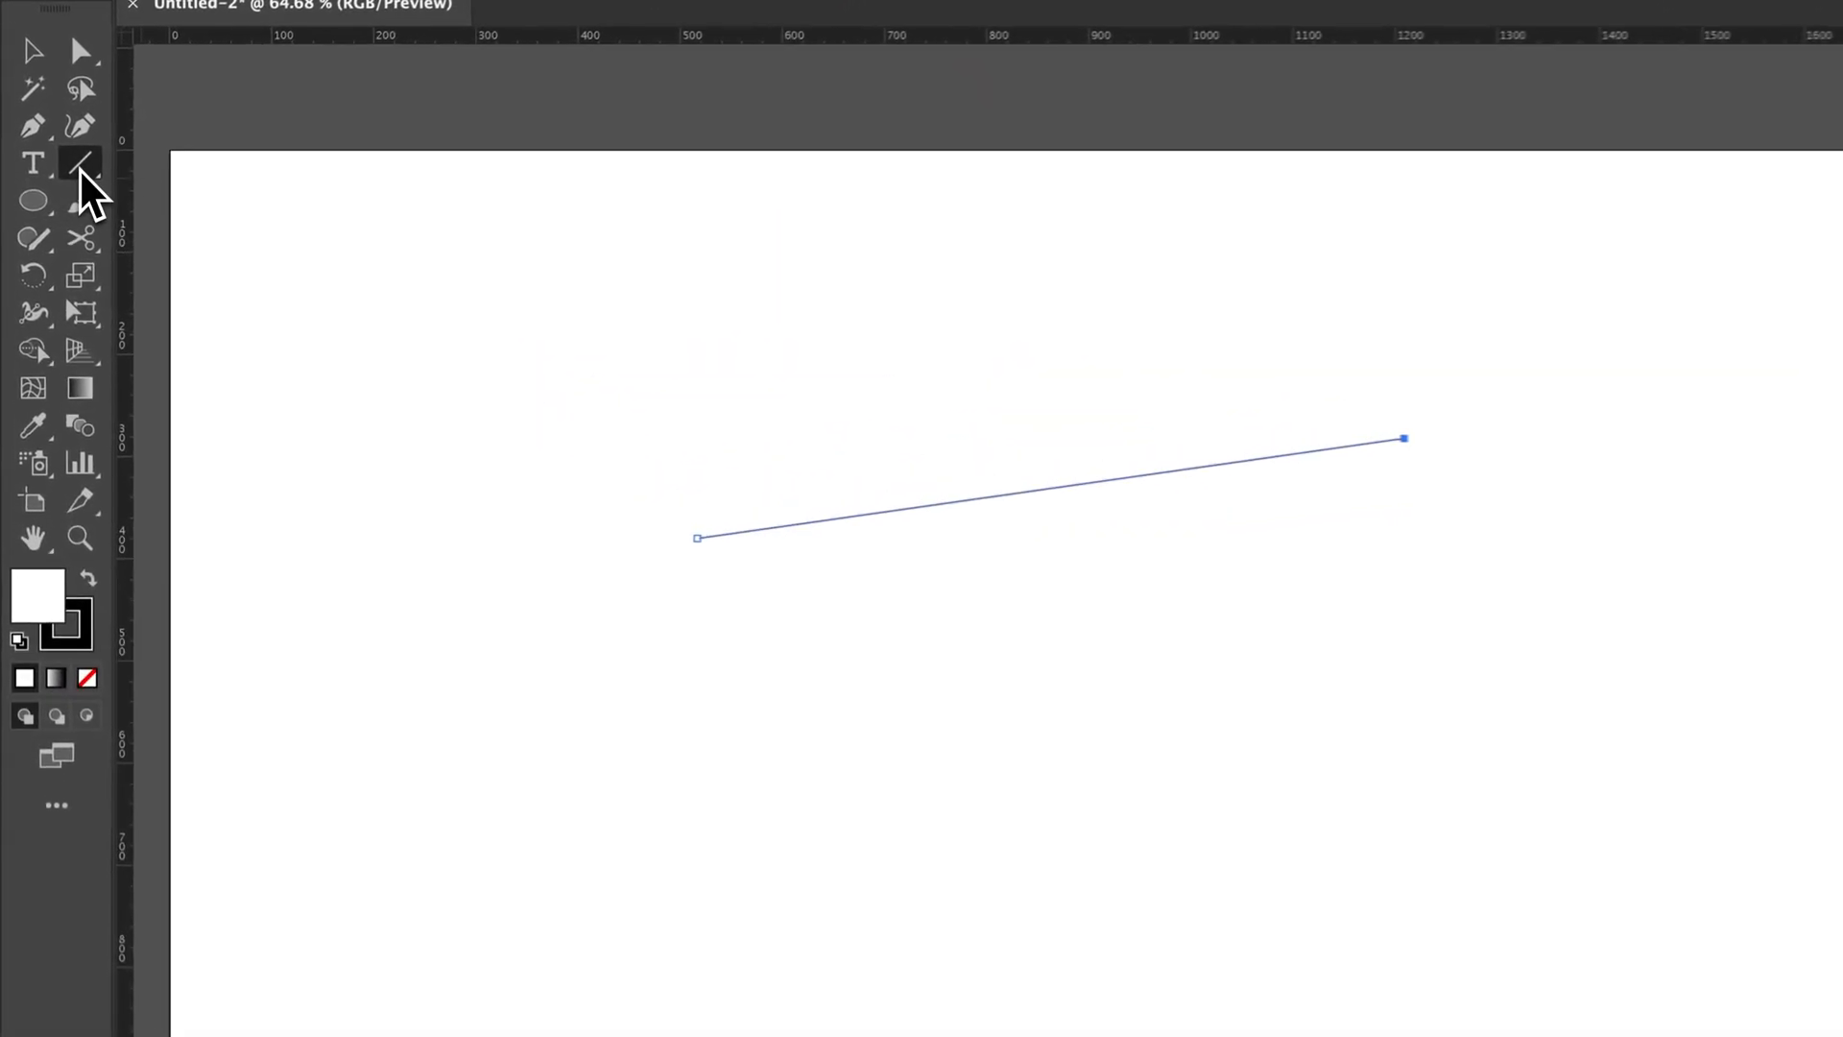
Step: Draw a second slanted line above the first with the Line Segment tool
left_click_drag(664, 723, 917, 680)
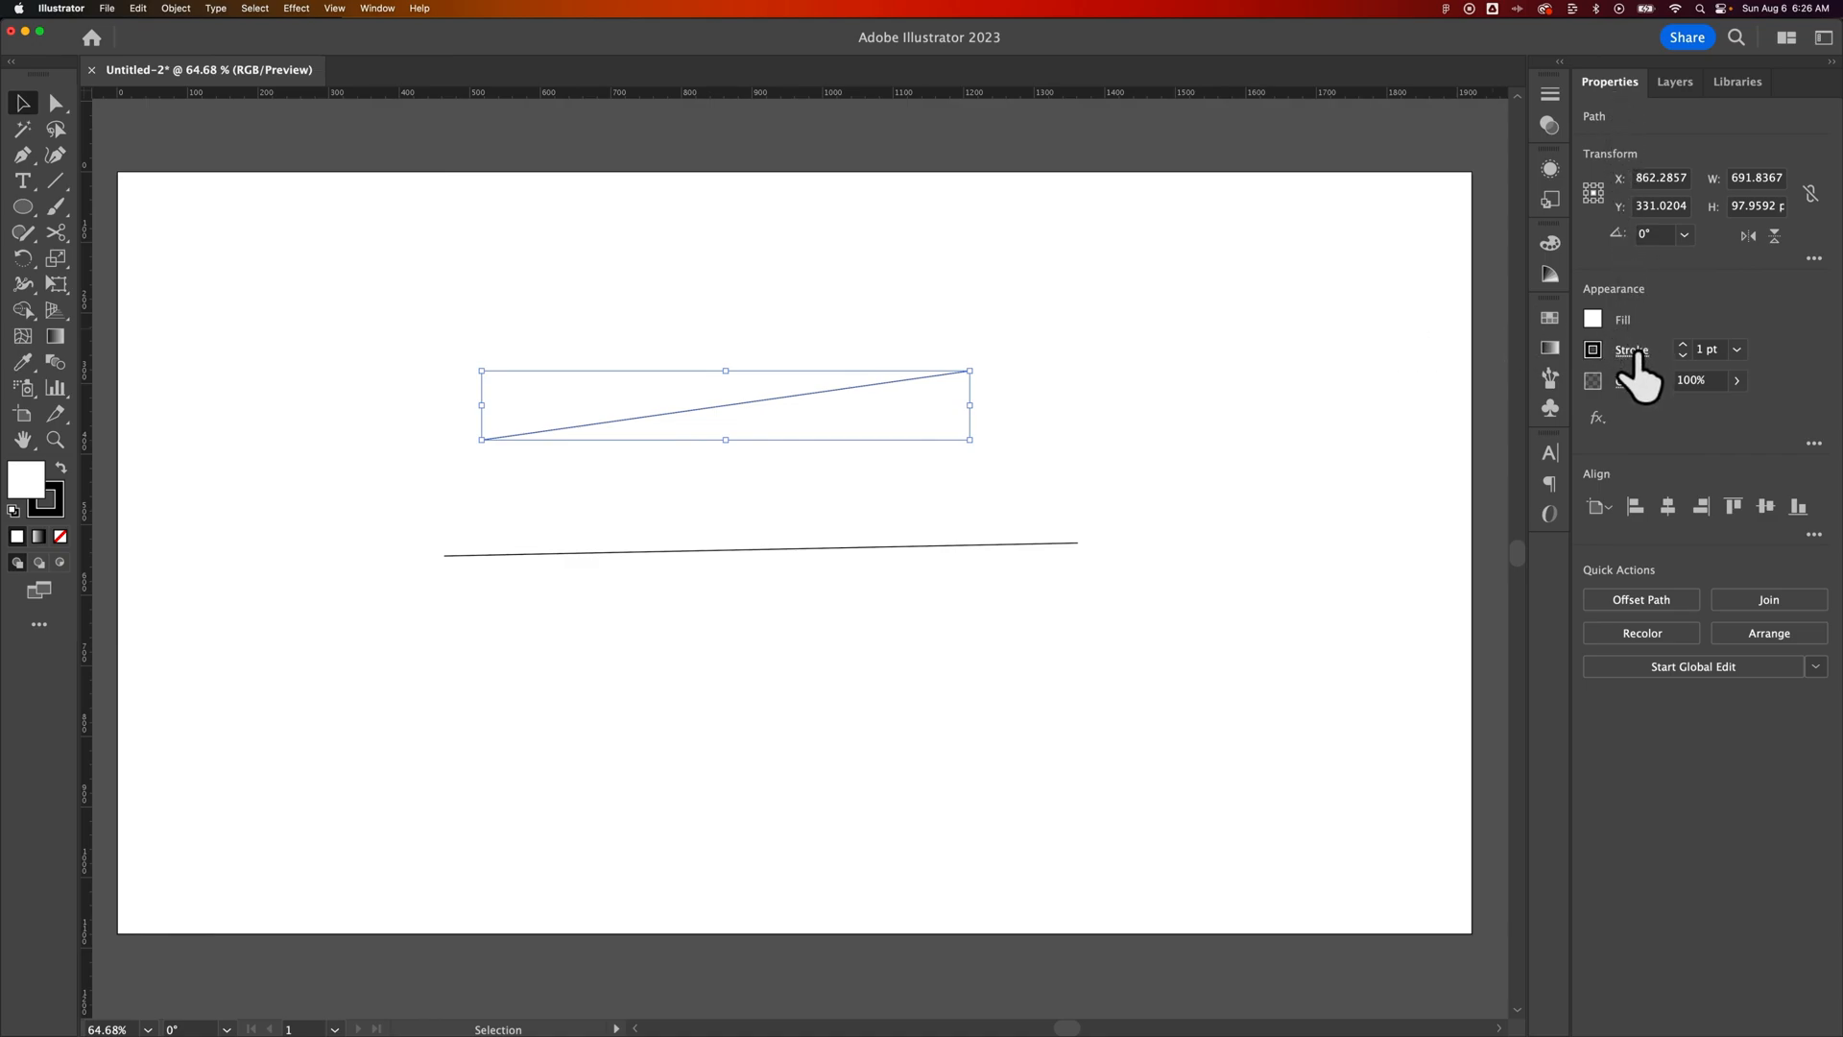
Step: Open the upper line's stroke options and browse the start arrowhead styles list
left_click(1632, 350)
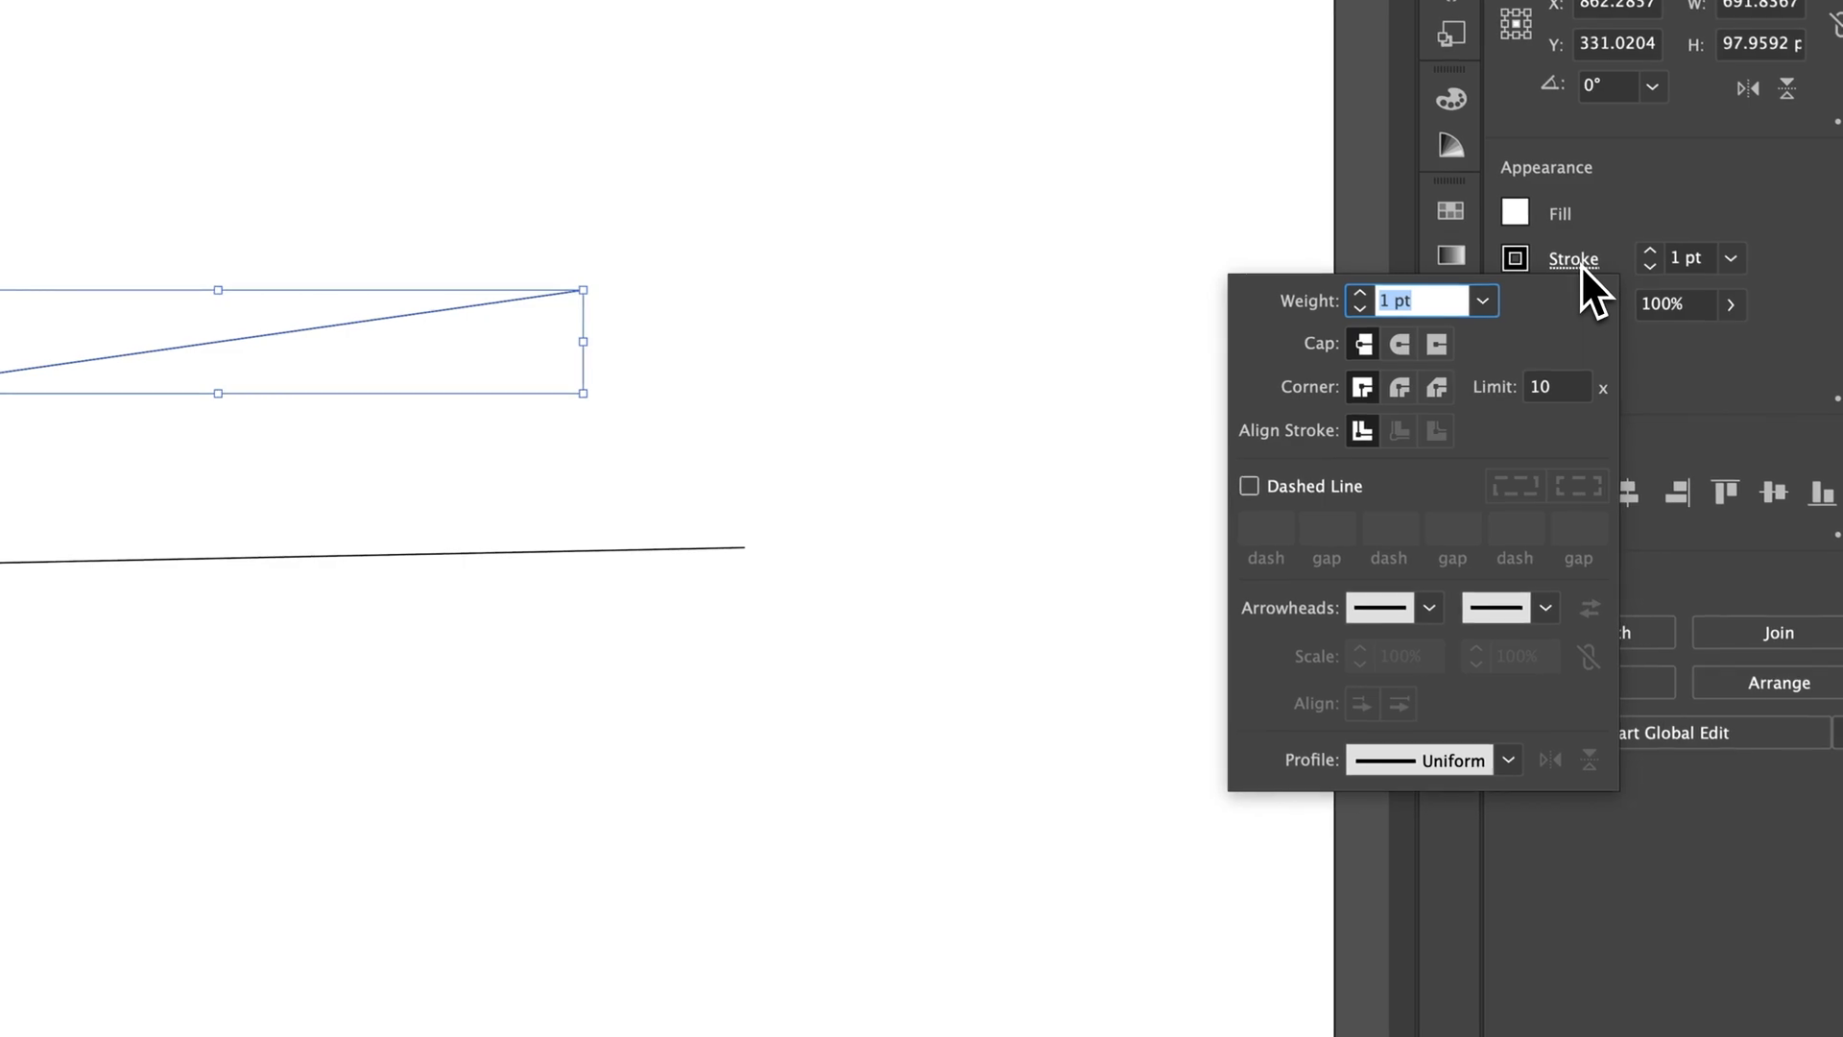
mouse_move(1451, 452)
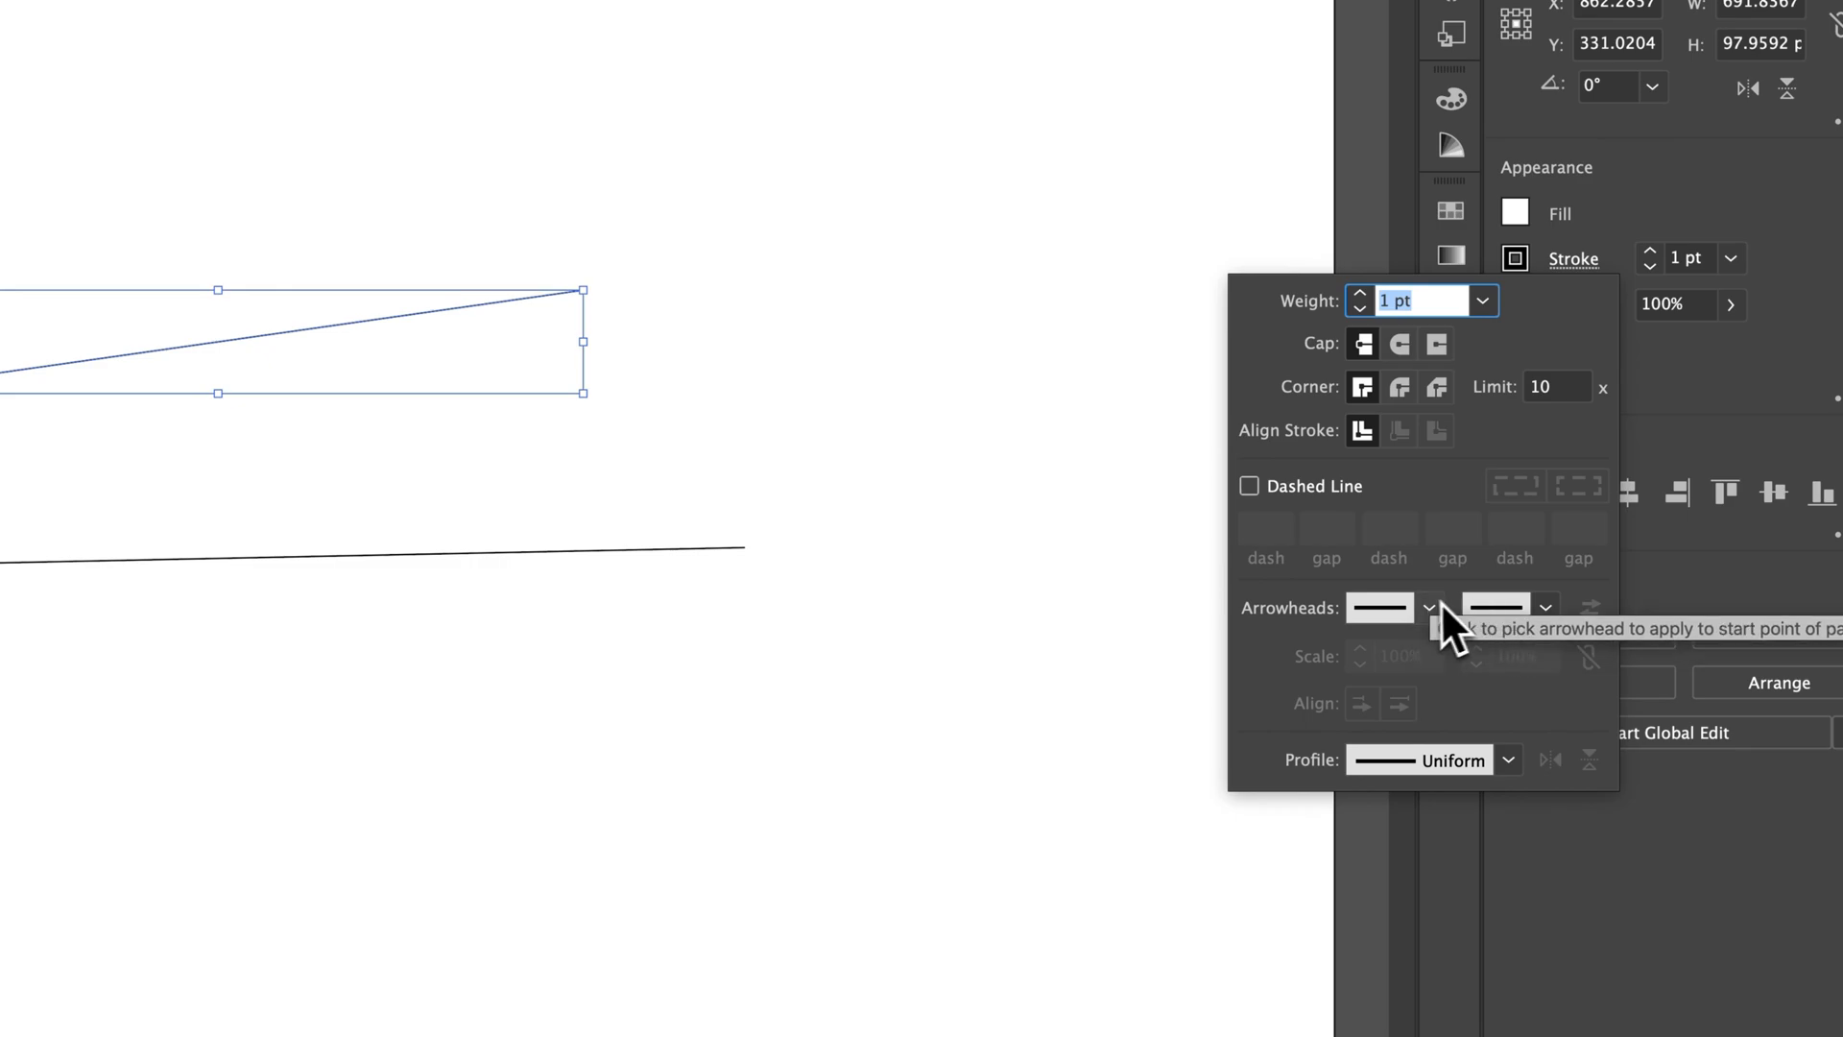
mouse_move(1435, 629)
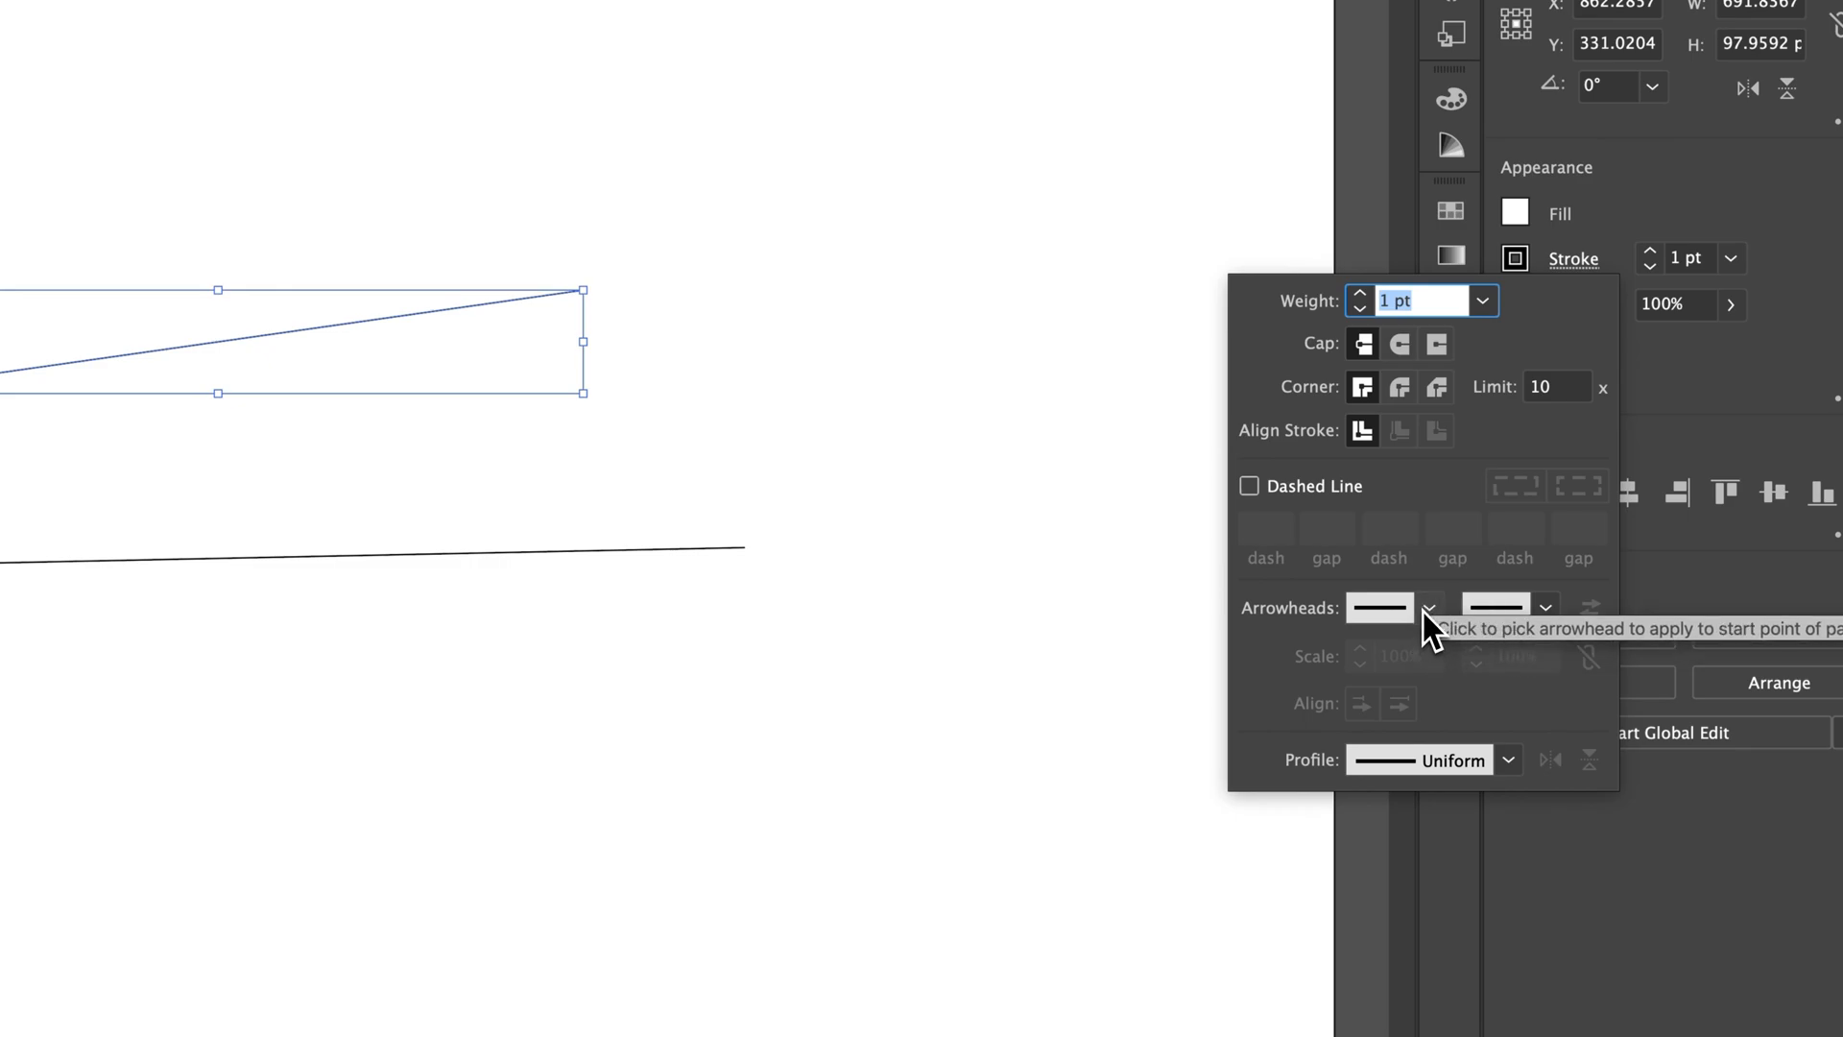
left_click(1430, 608)
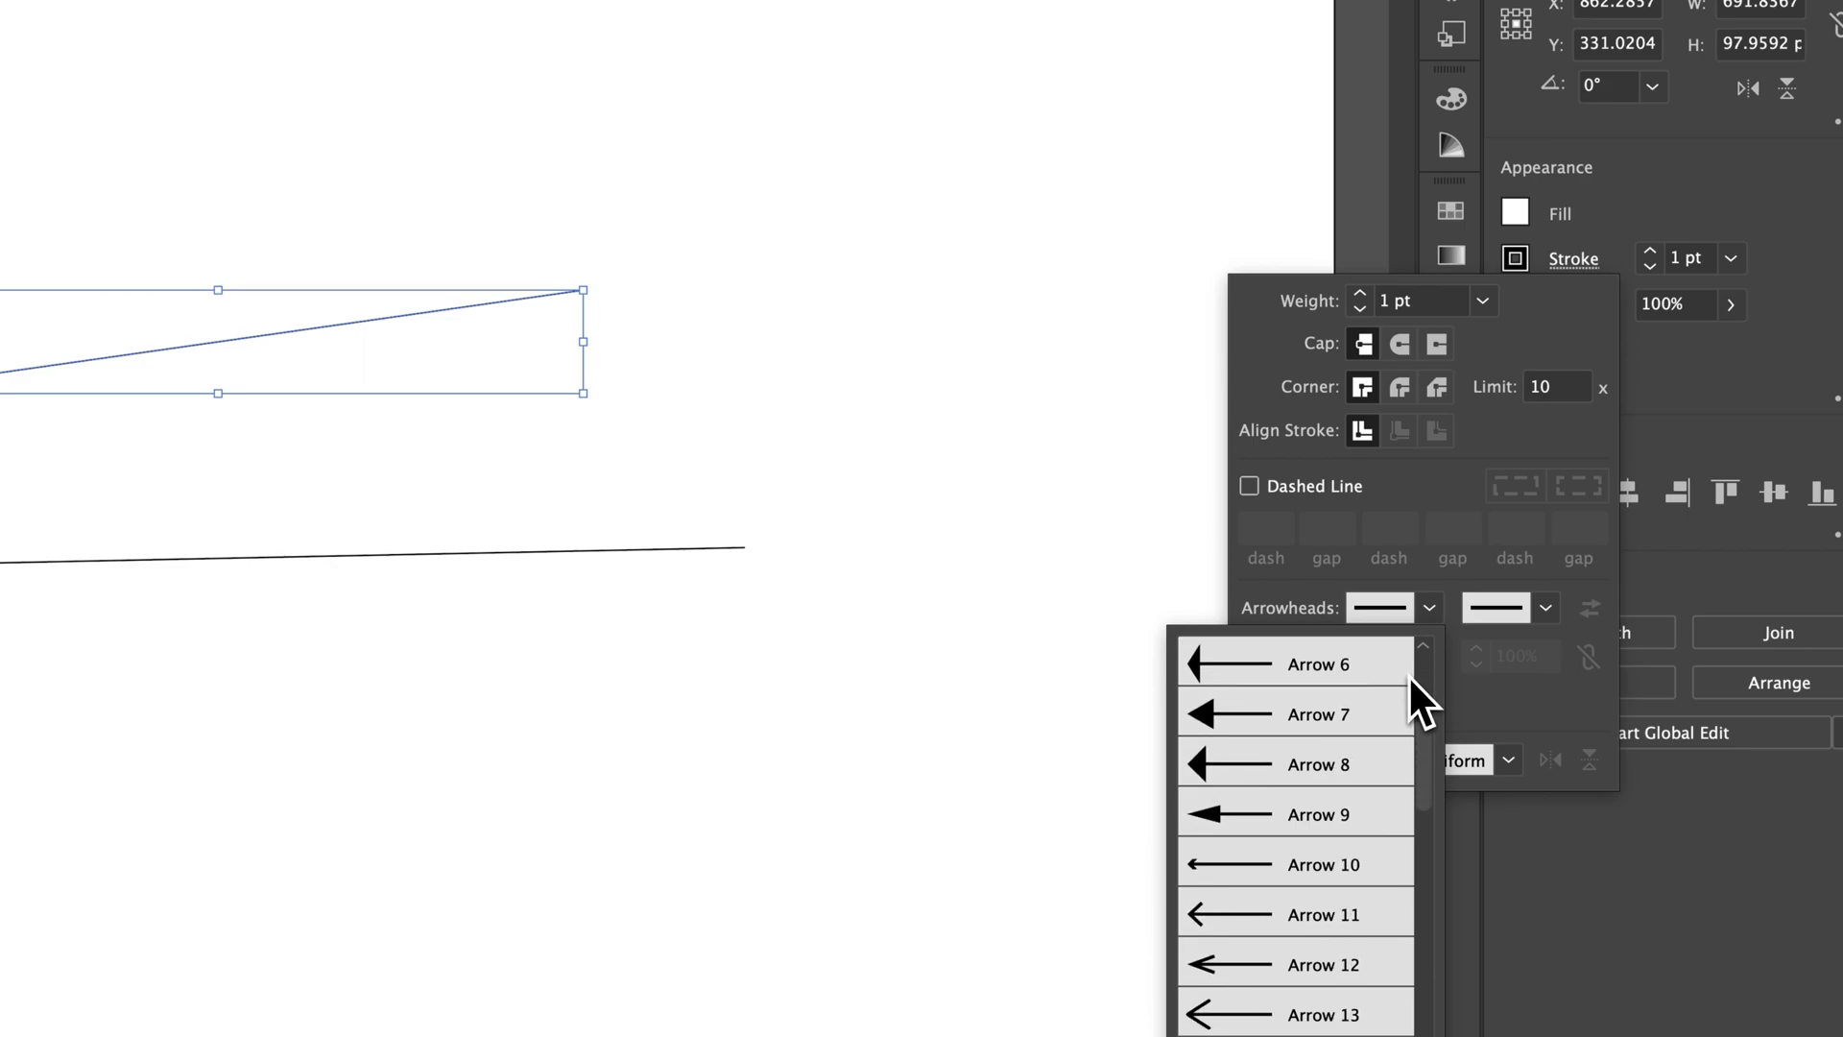
scroll("down", 3)
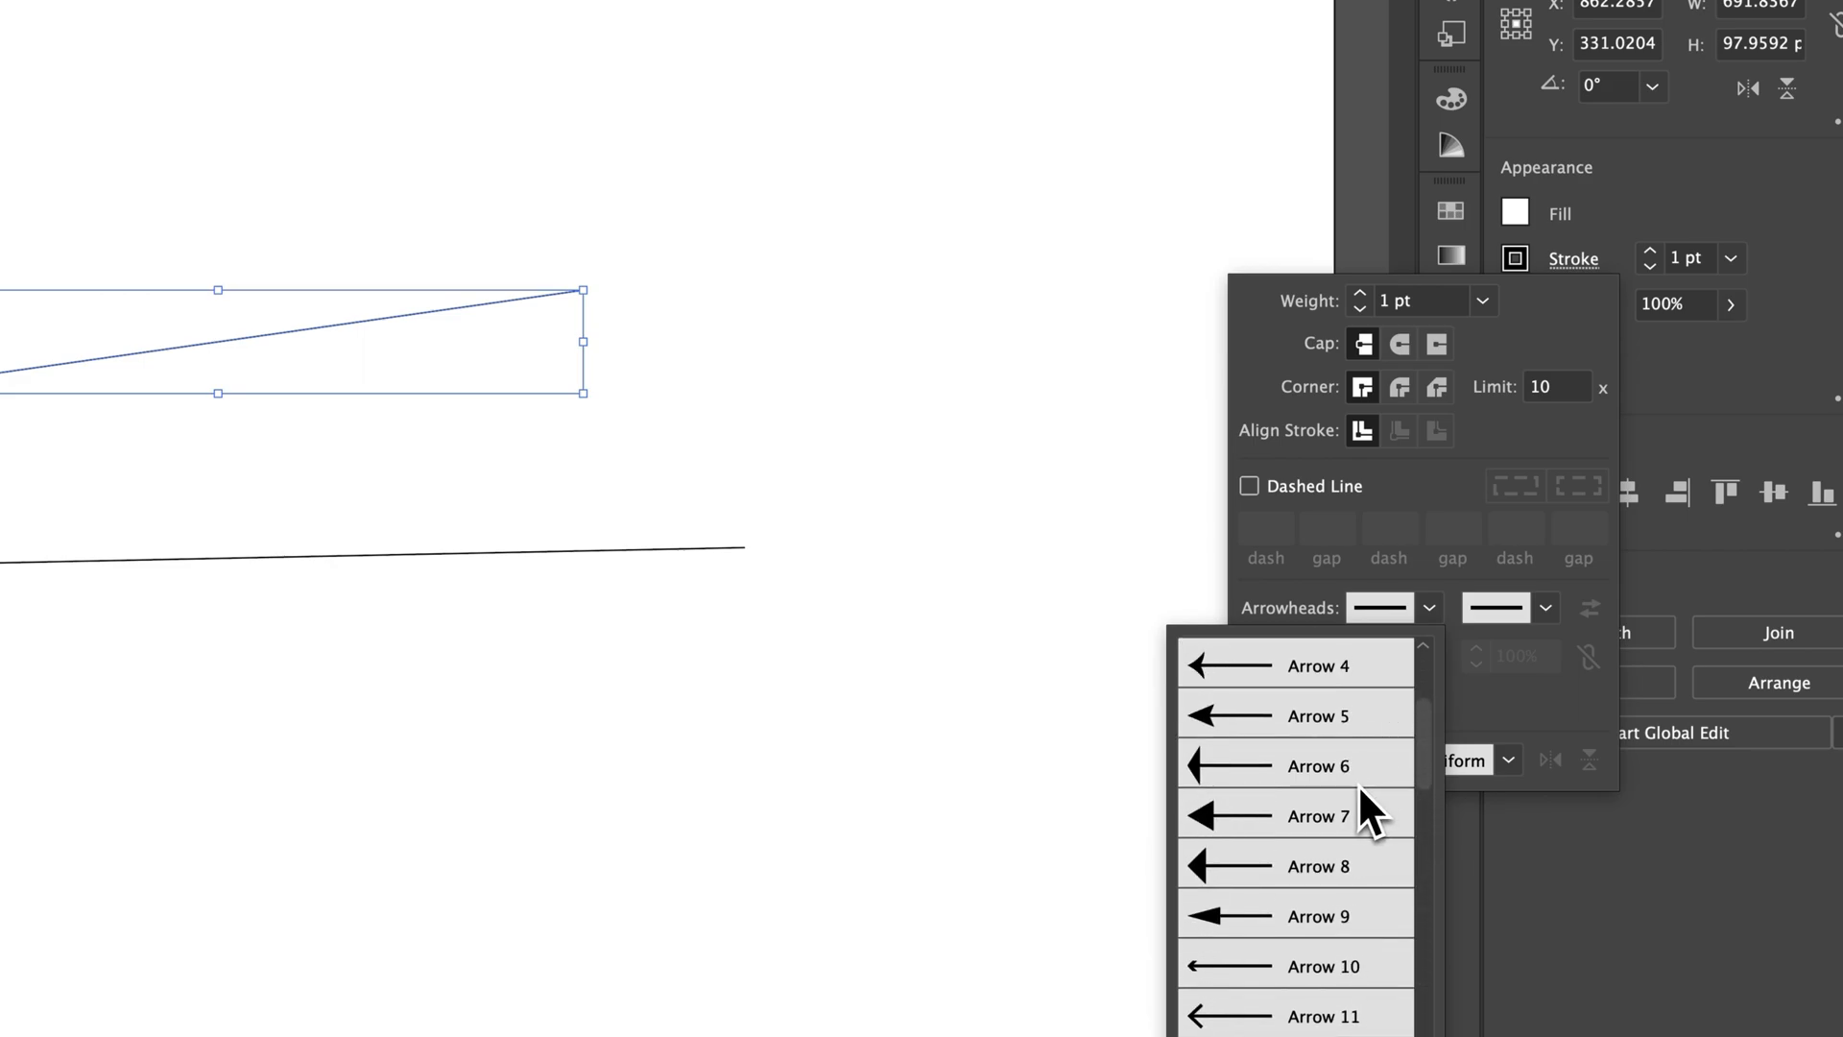
mouse_move(1281, 728)
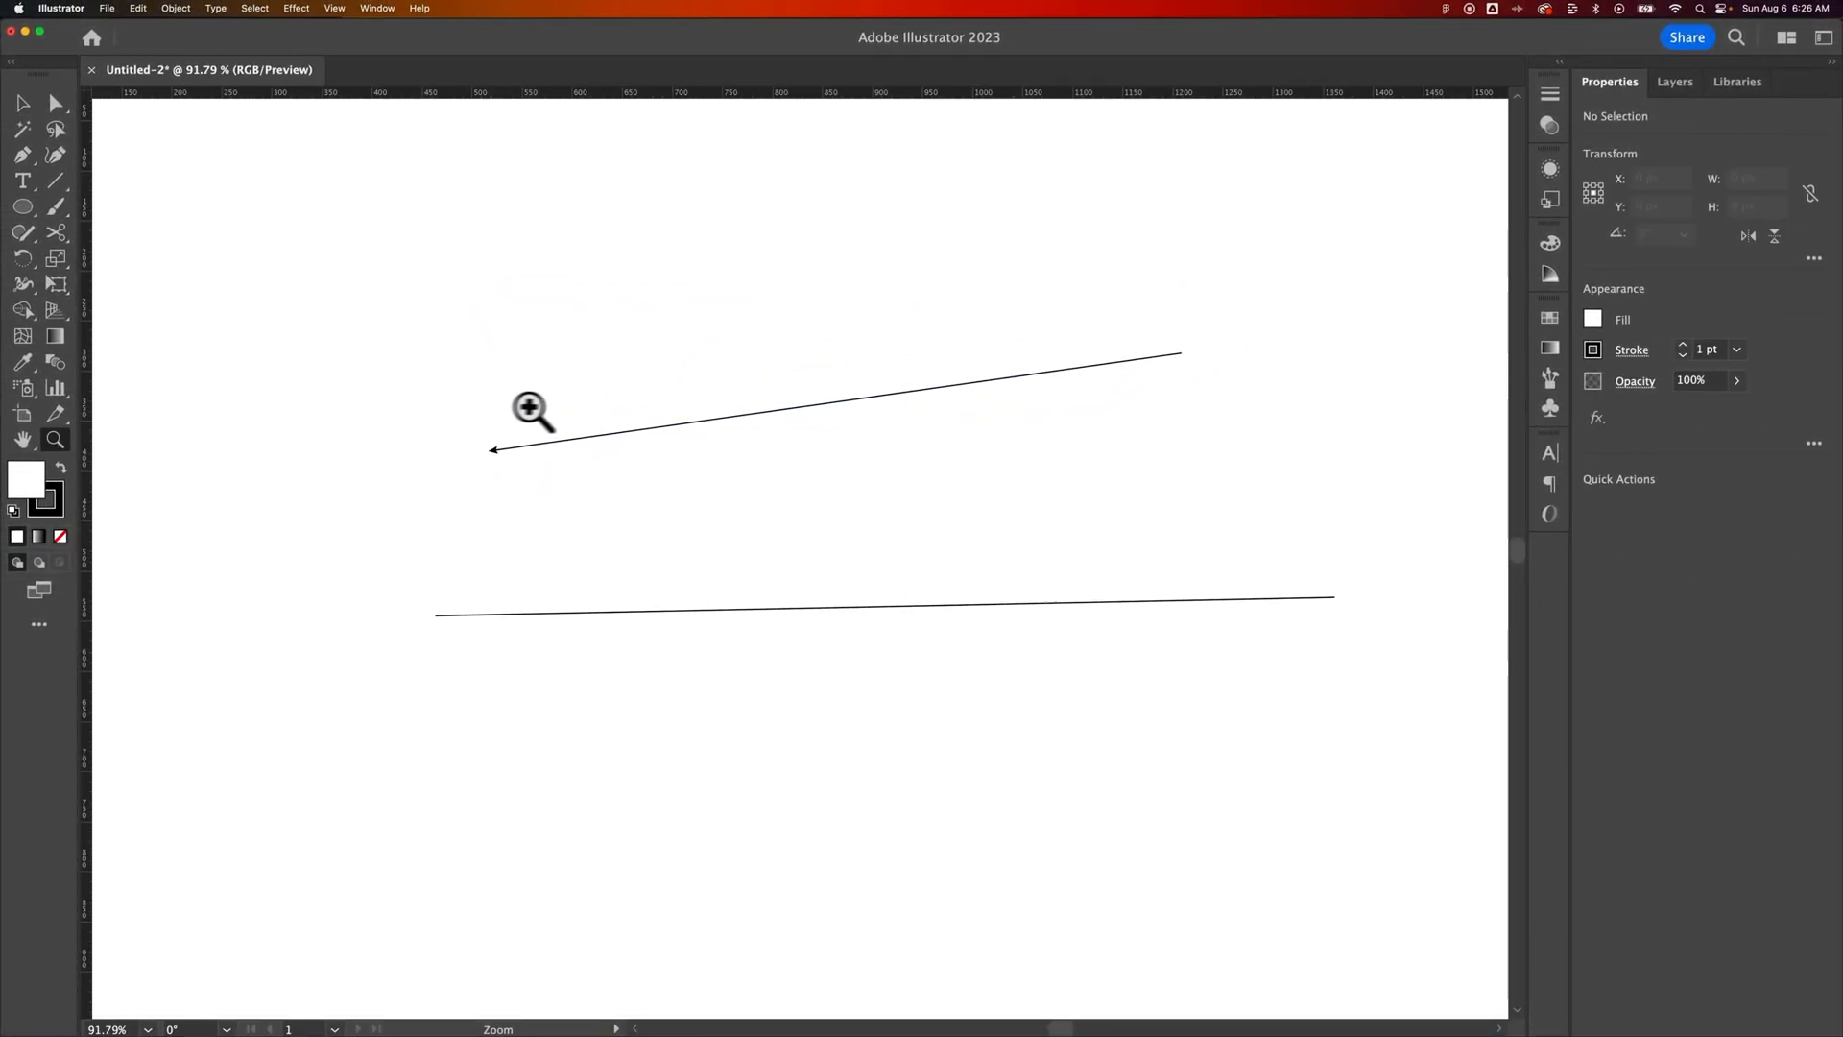
Step: Select the arrow line and raise its stroke weight to 12 pt
left_click(533, 410)
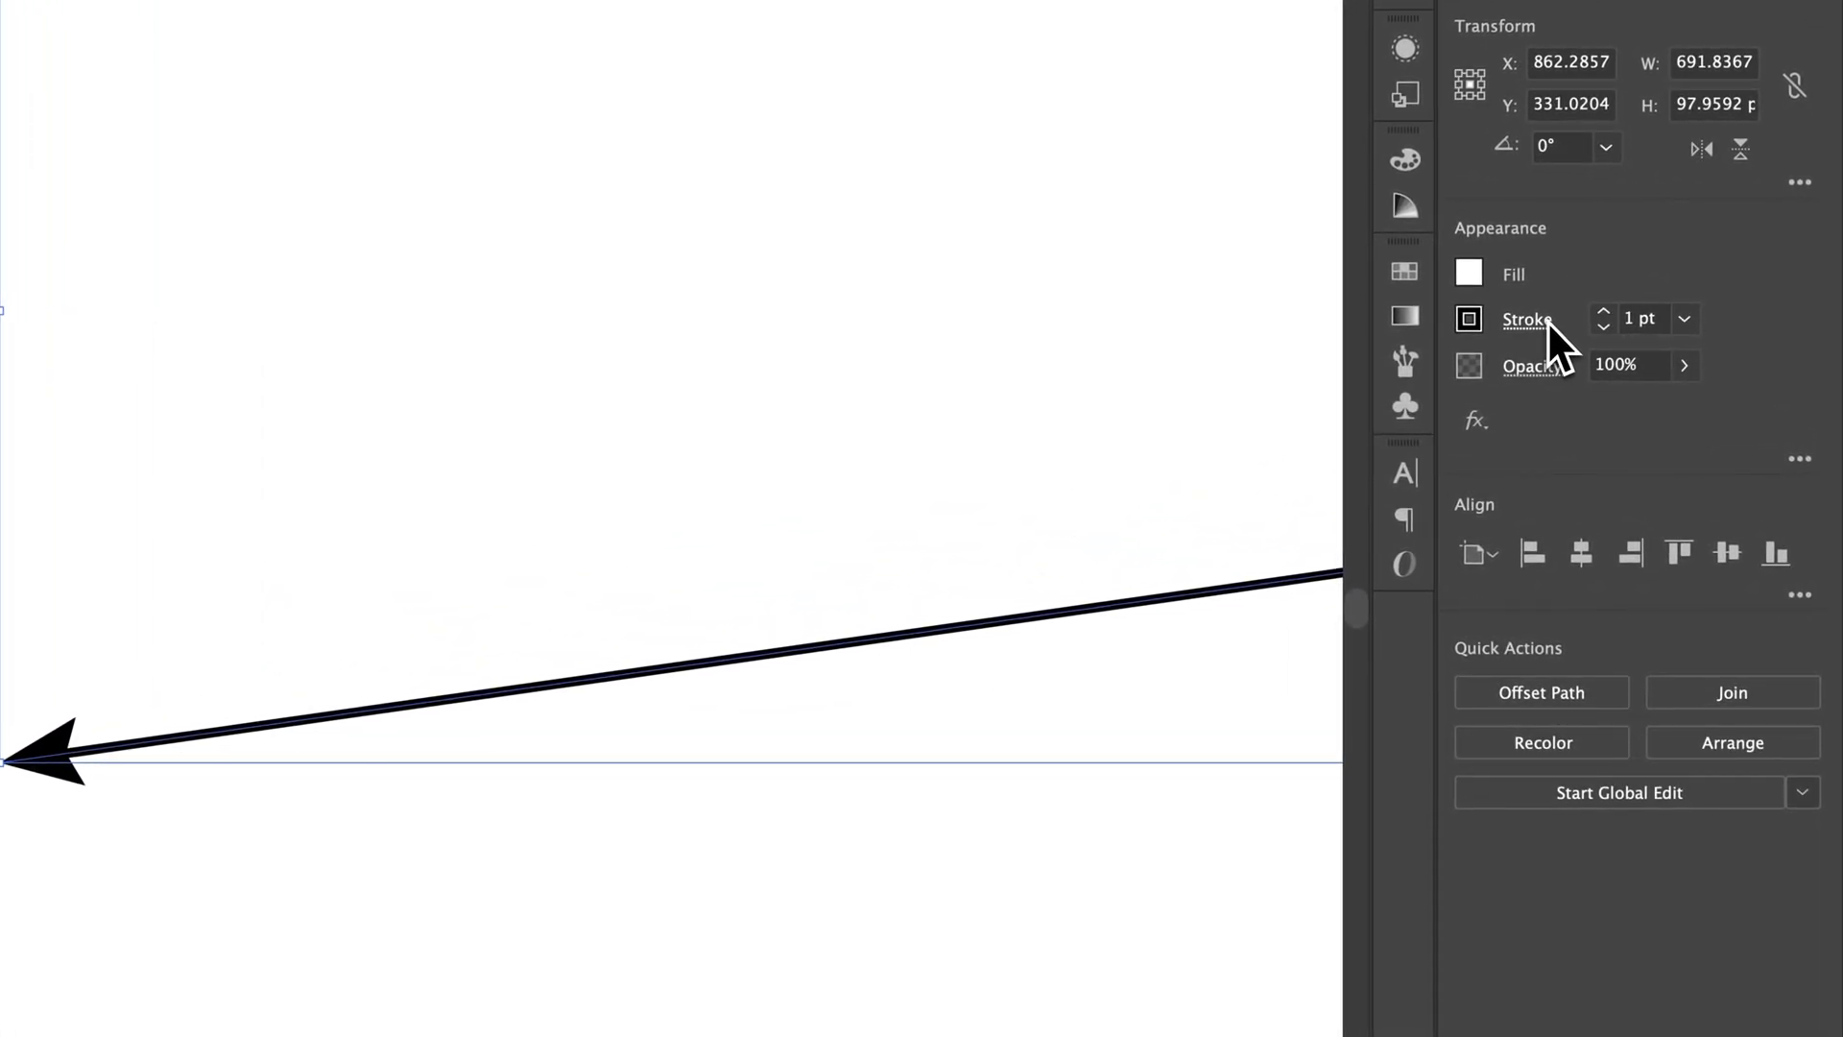
left_click(1641, 319)
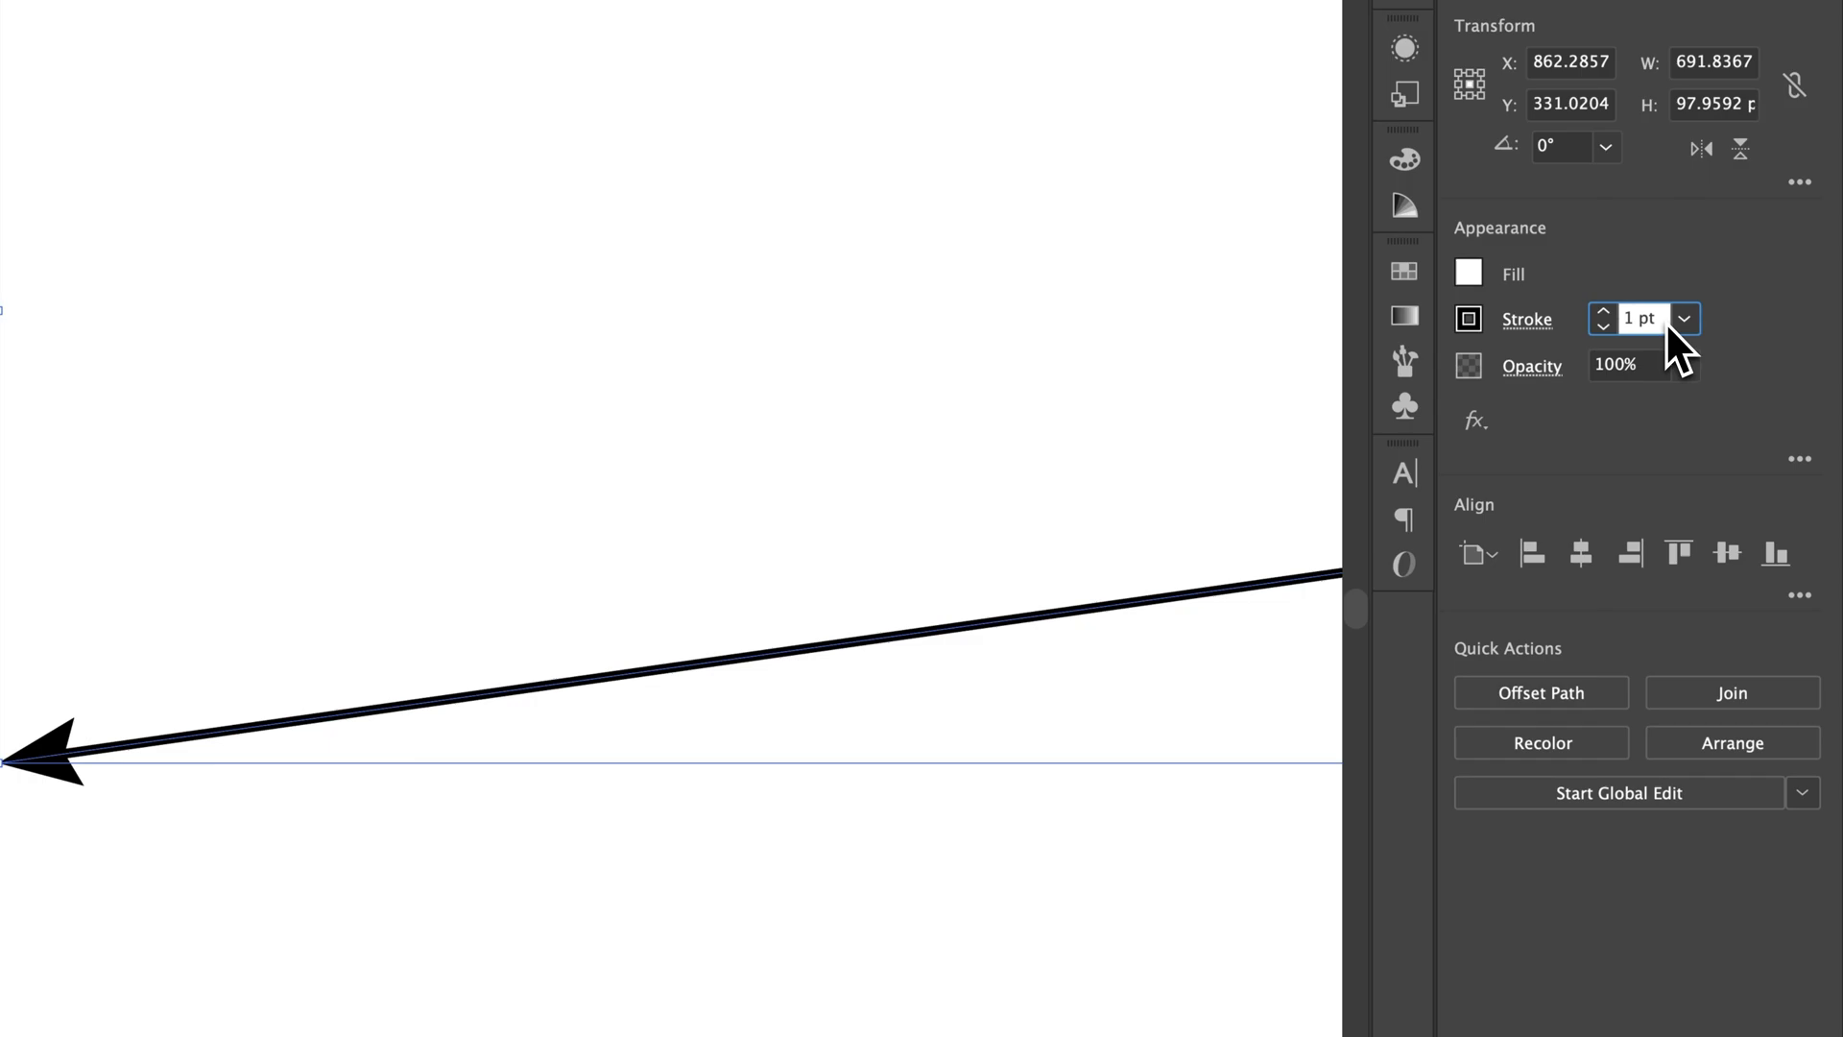
left_click(1602, 310)
type("9")
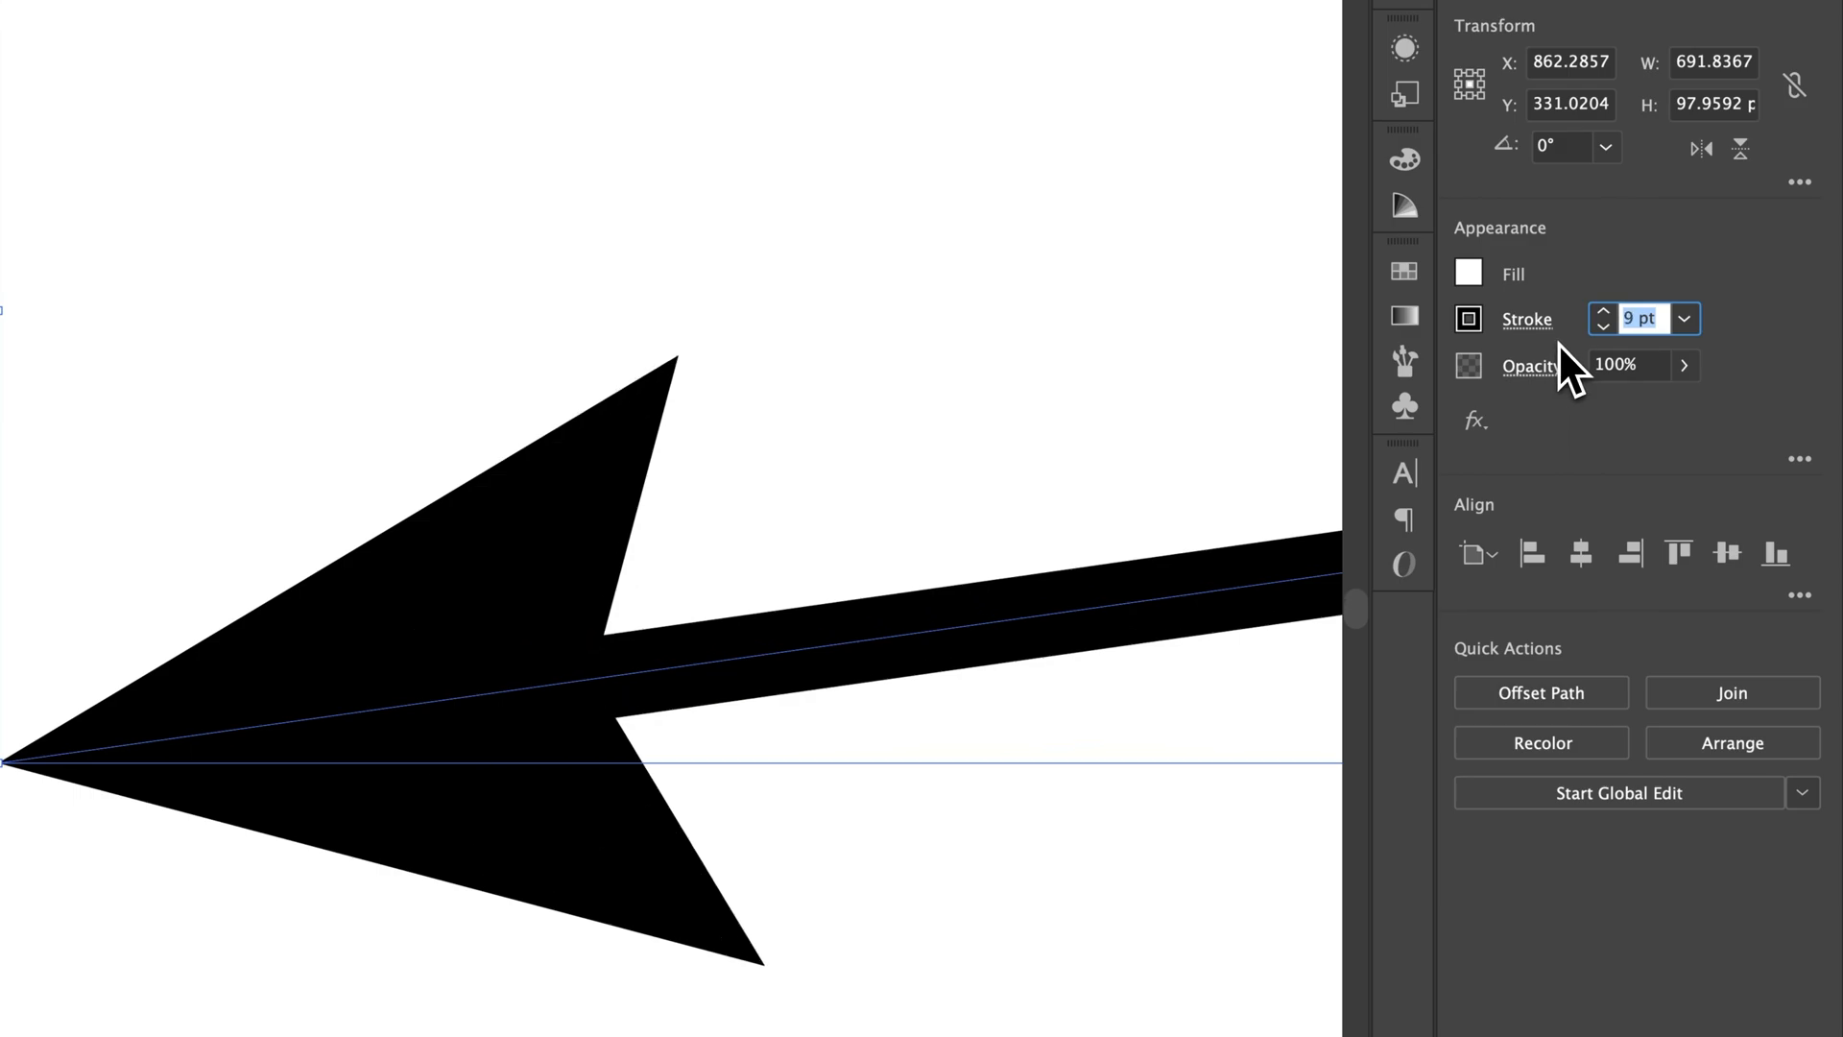
type("12")
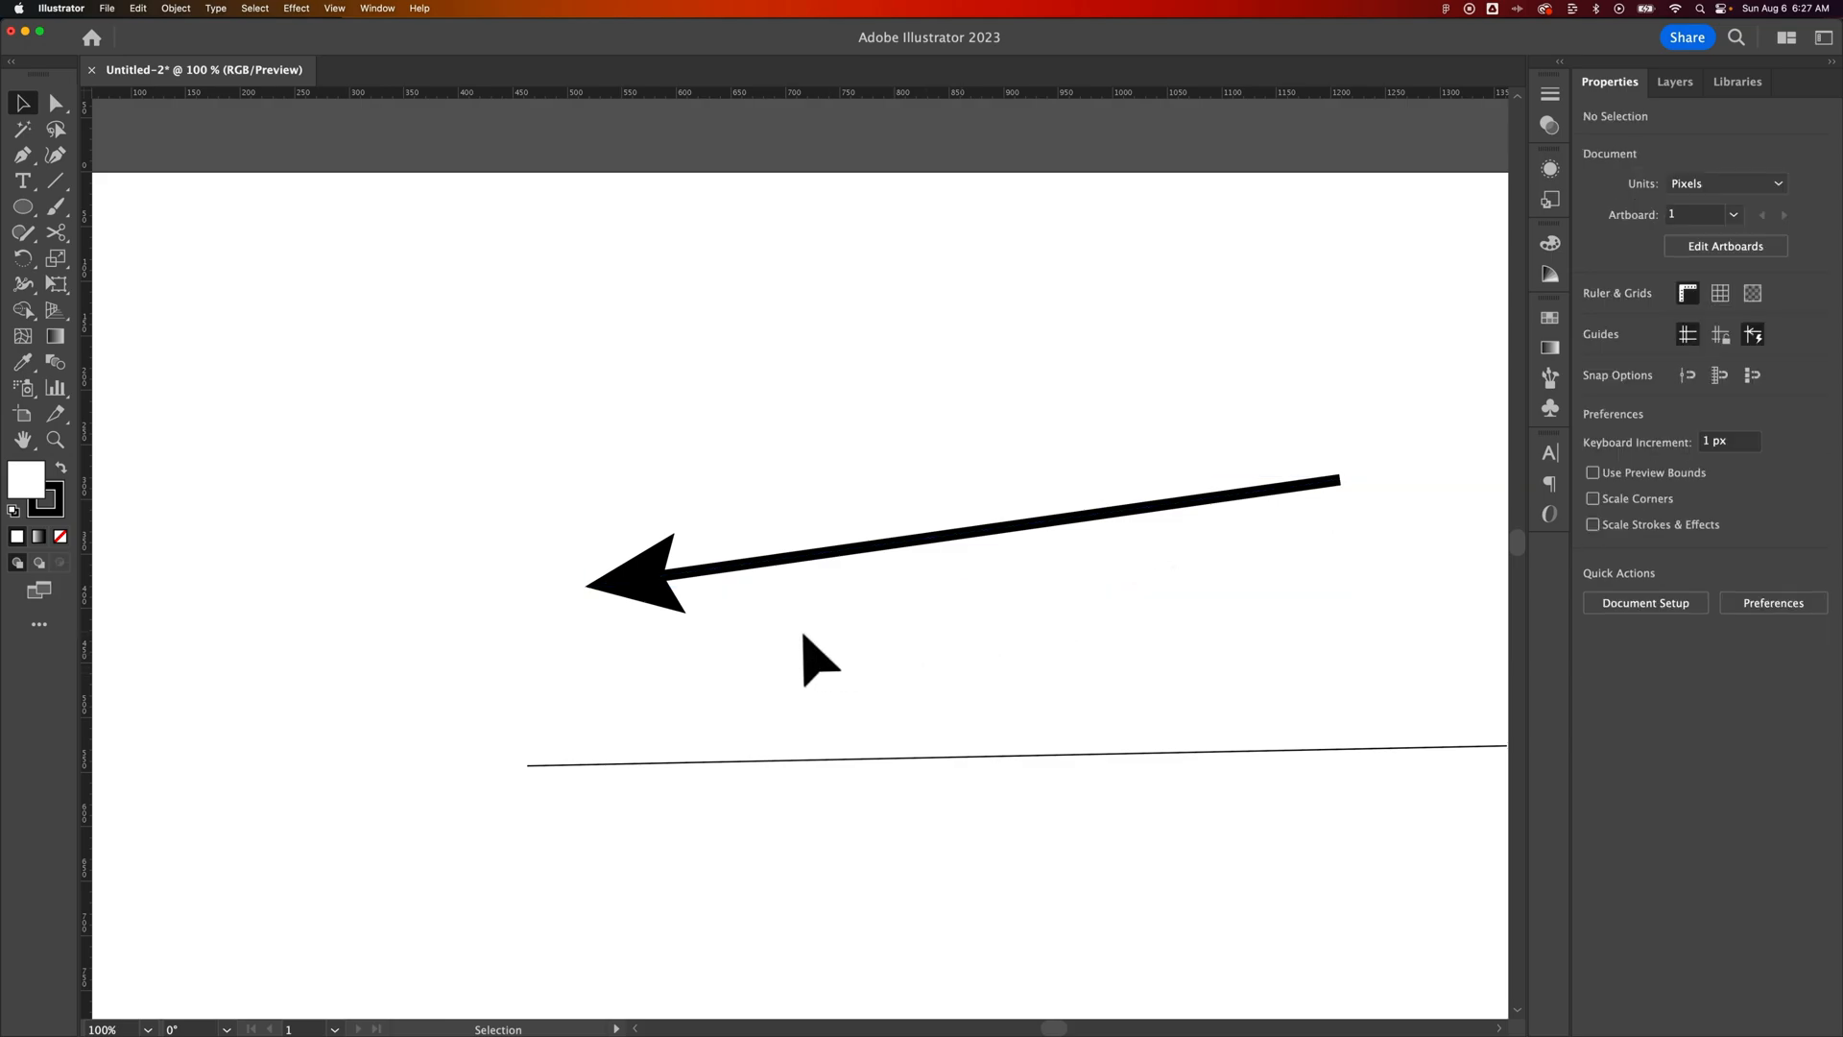
mouse_move(658, 605)
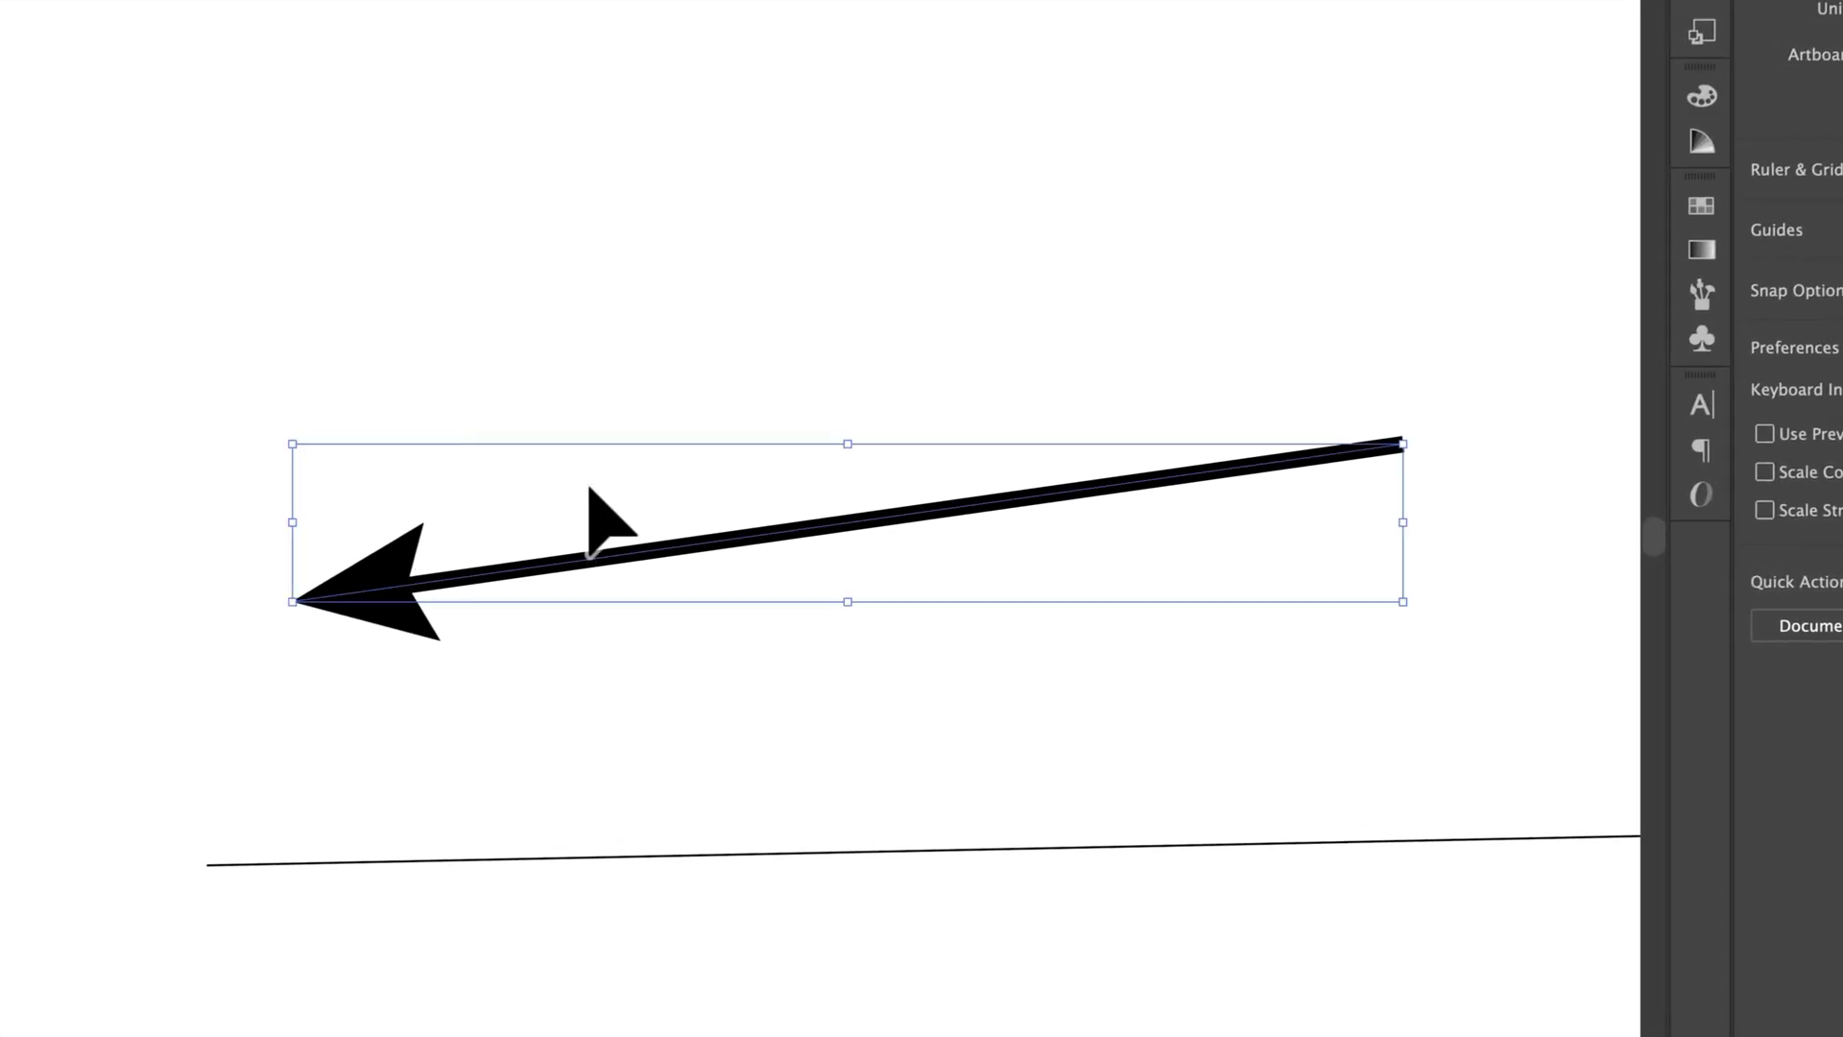
Step: Open the arrow line's stroke options in the Properties panel
left_click(1527, 284)
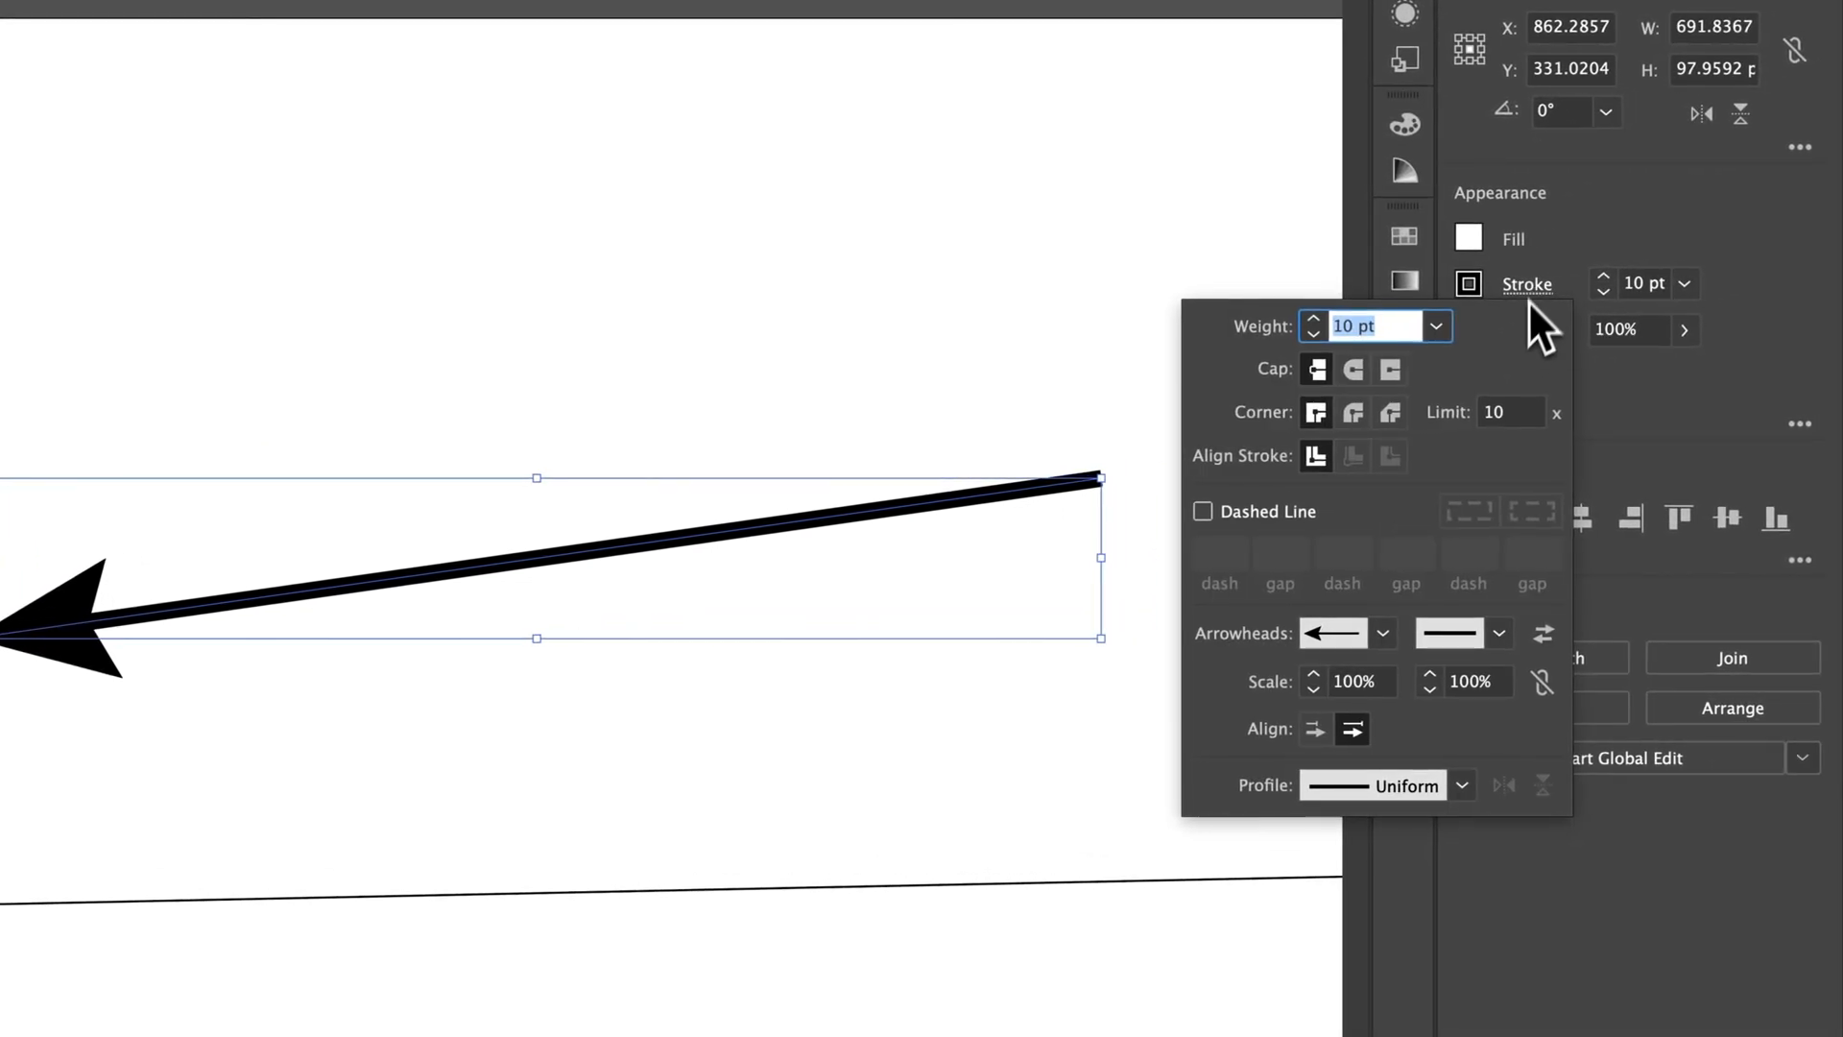
mouse_move(1351, 682)
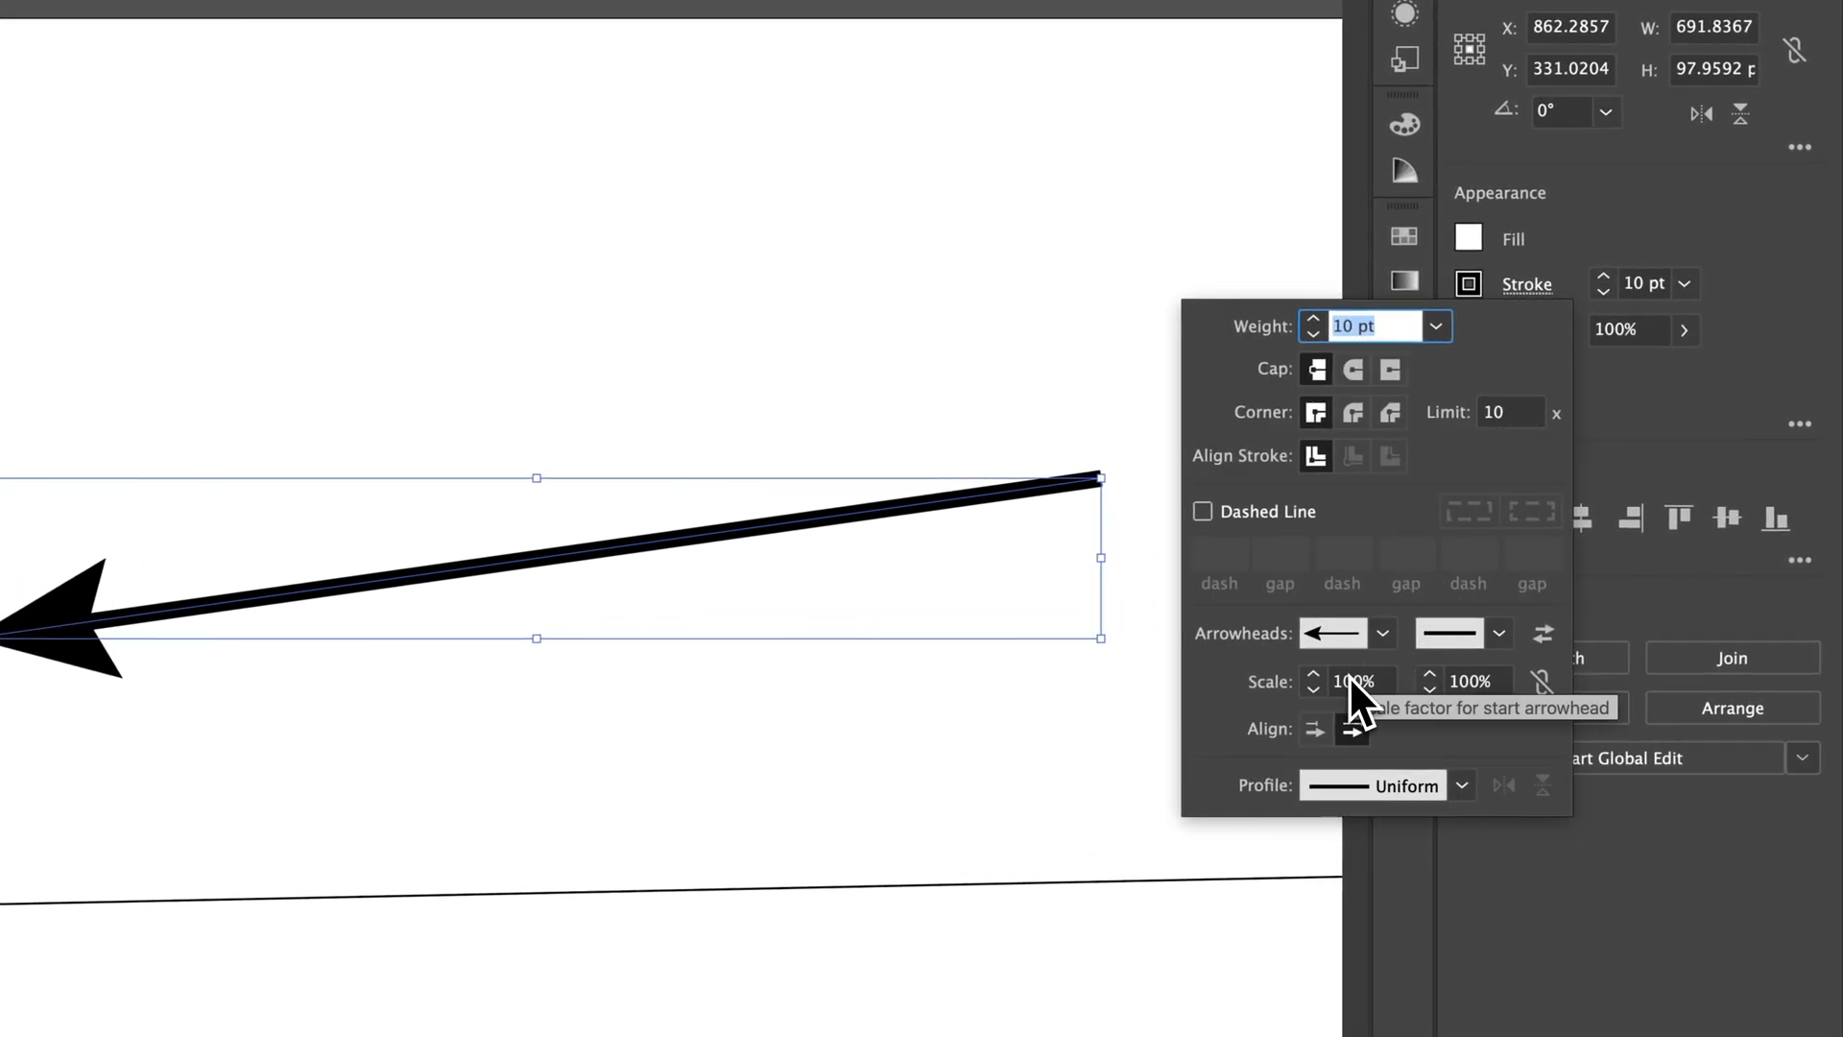
left_click(1352, 729)
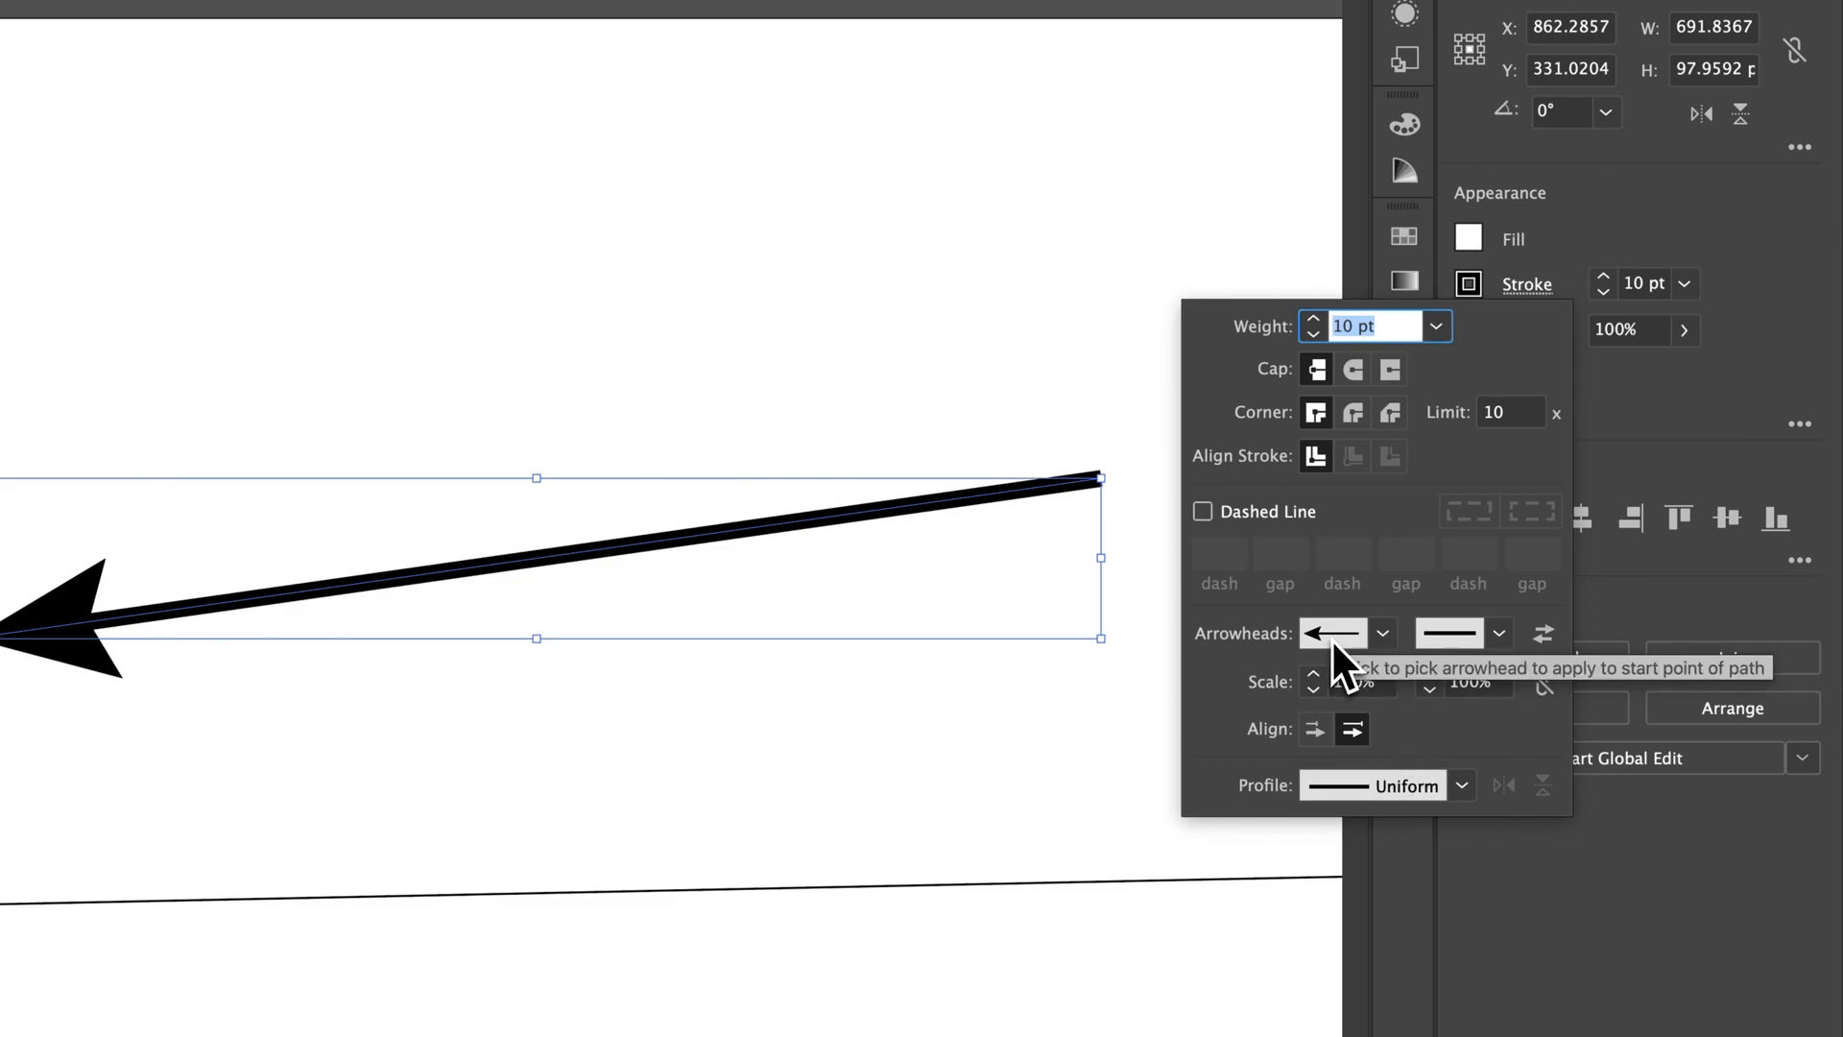
left_click(1542, 633)
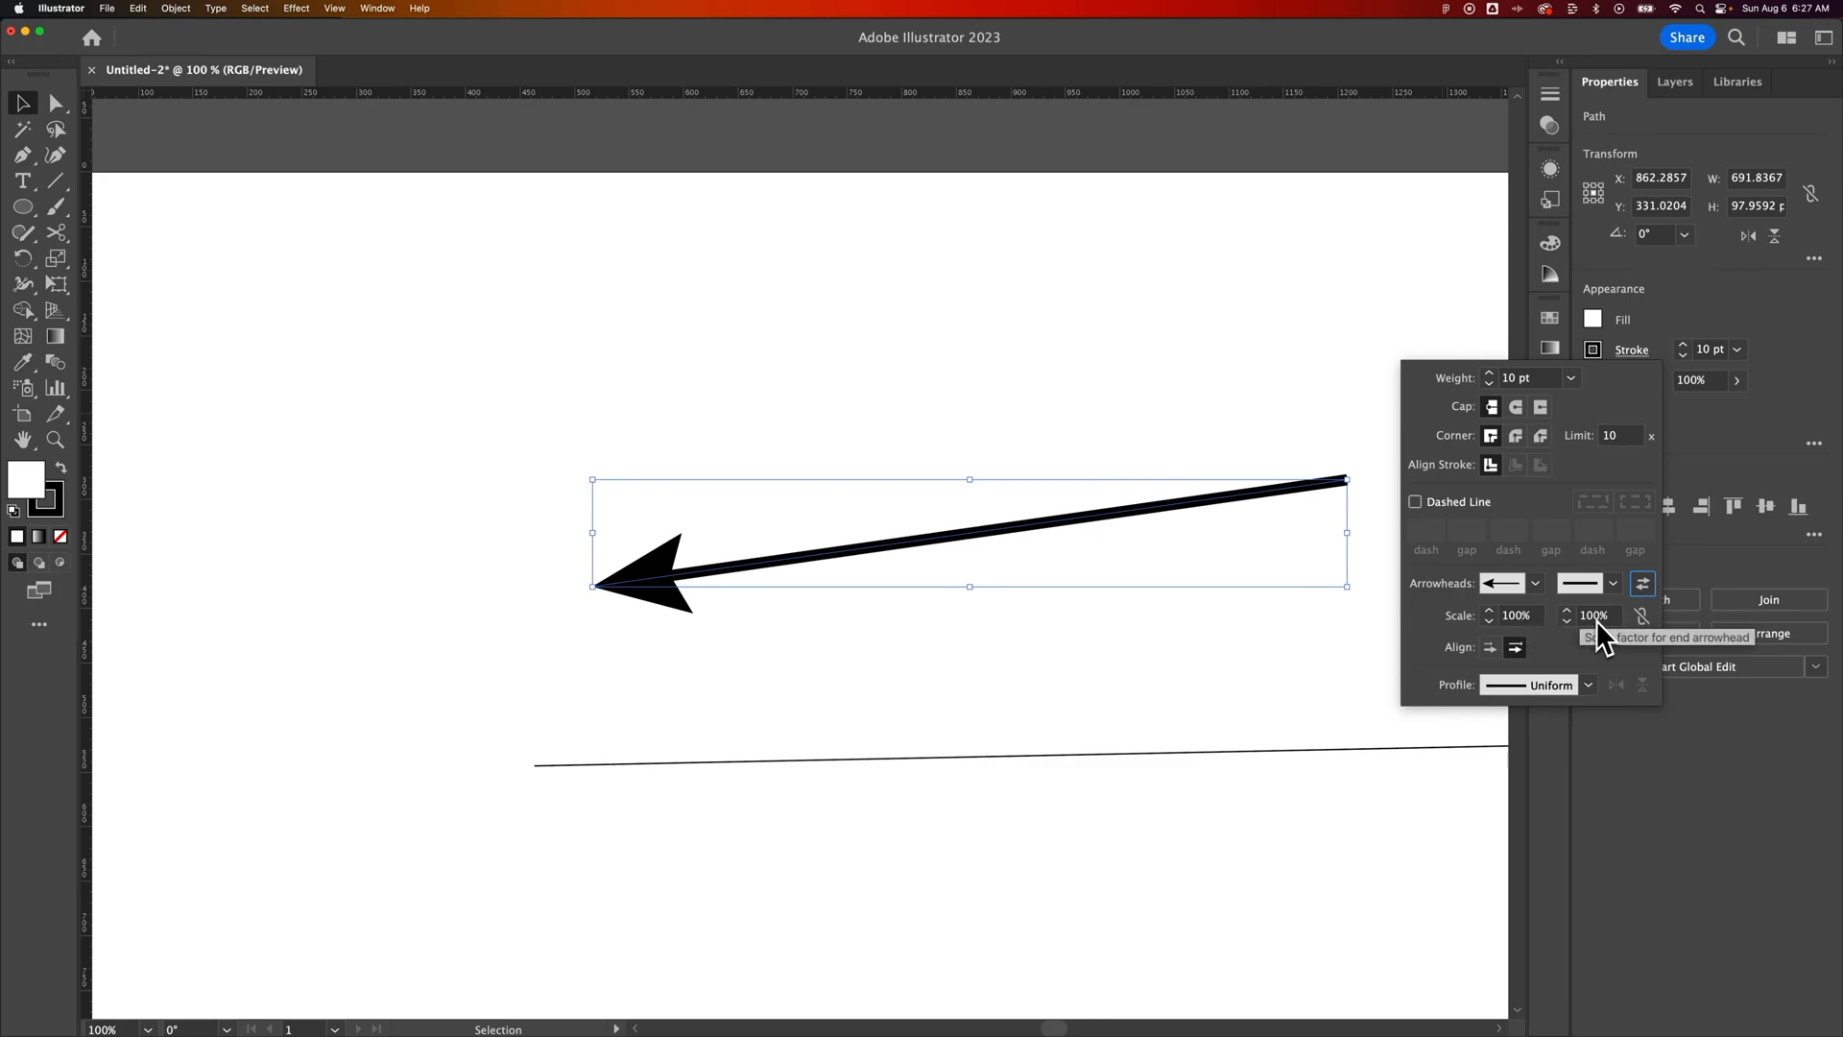
mouse_move(1523, 562)
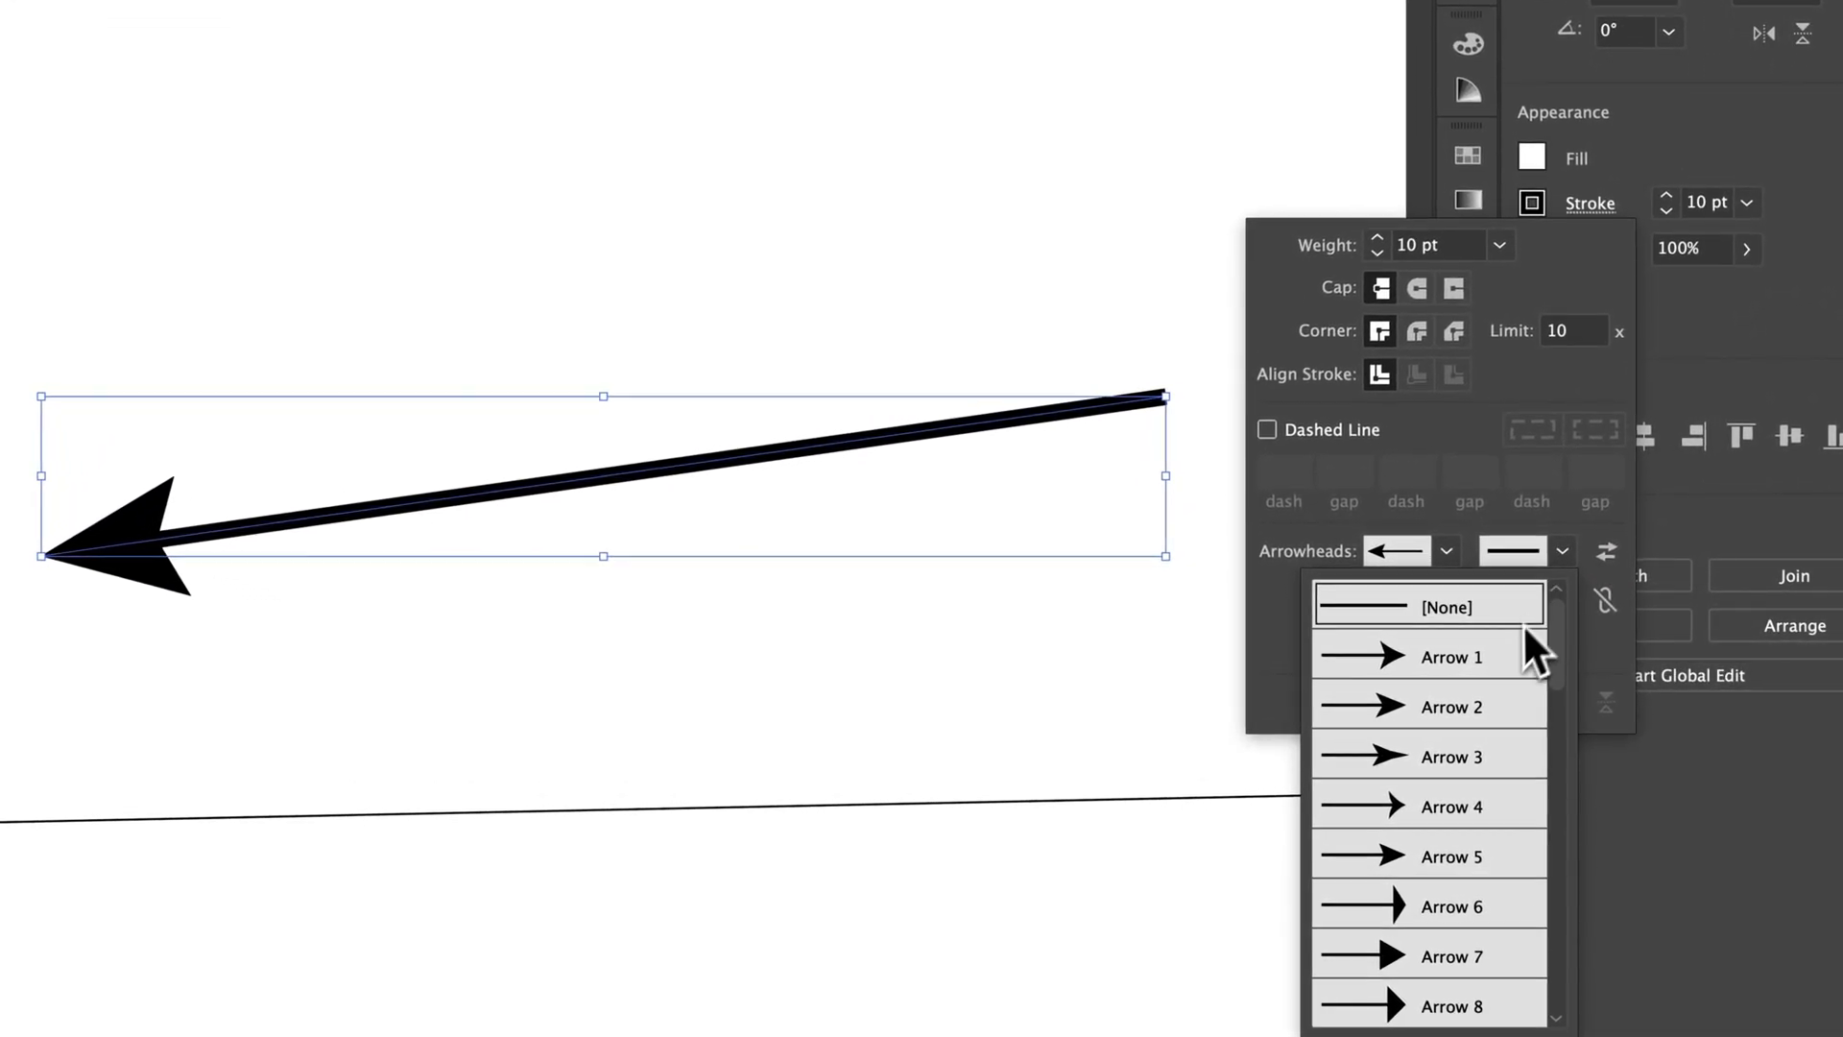
Step: Choose Arrow 17 as the feathered end arrowhead
scroll("down", 3)
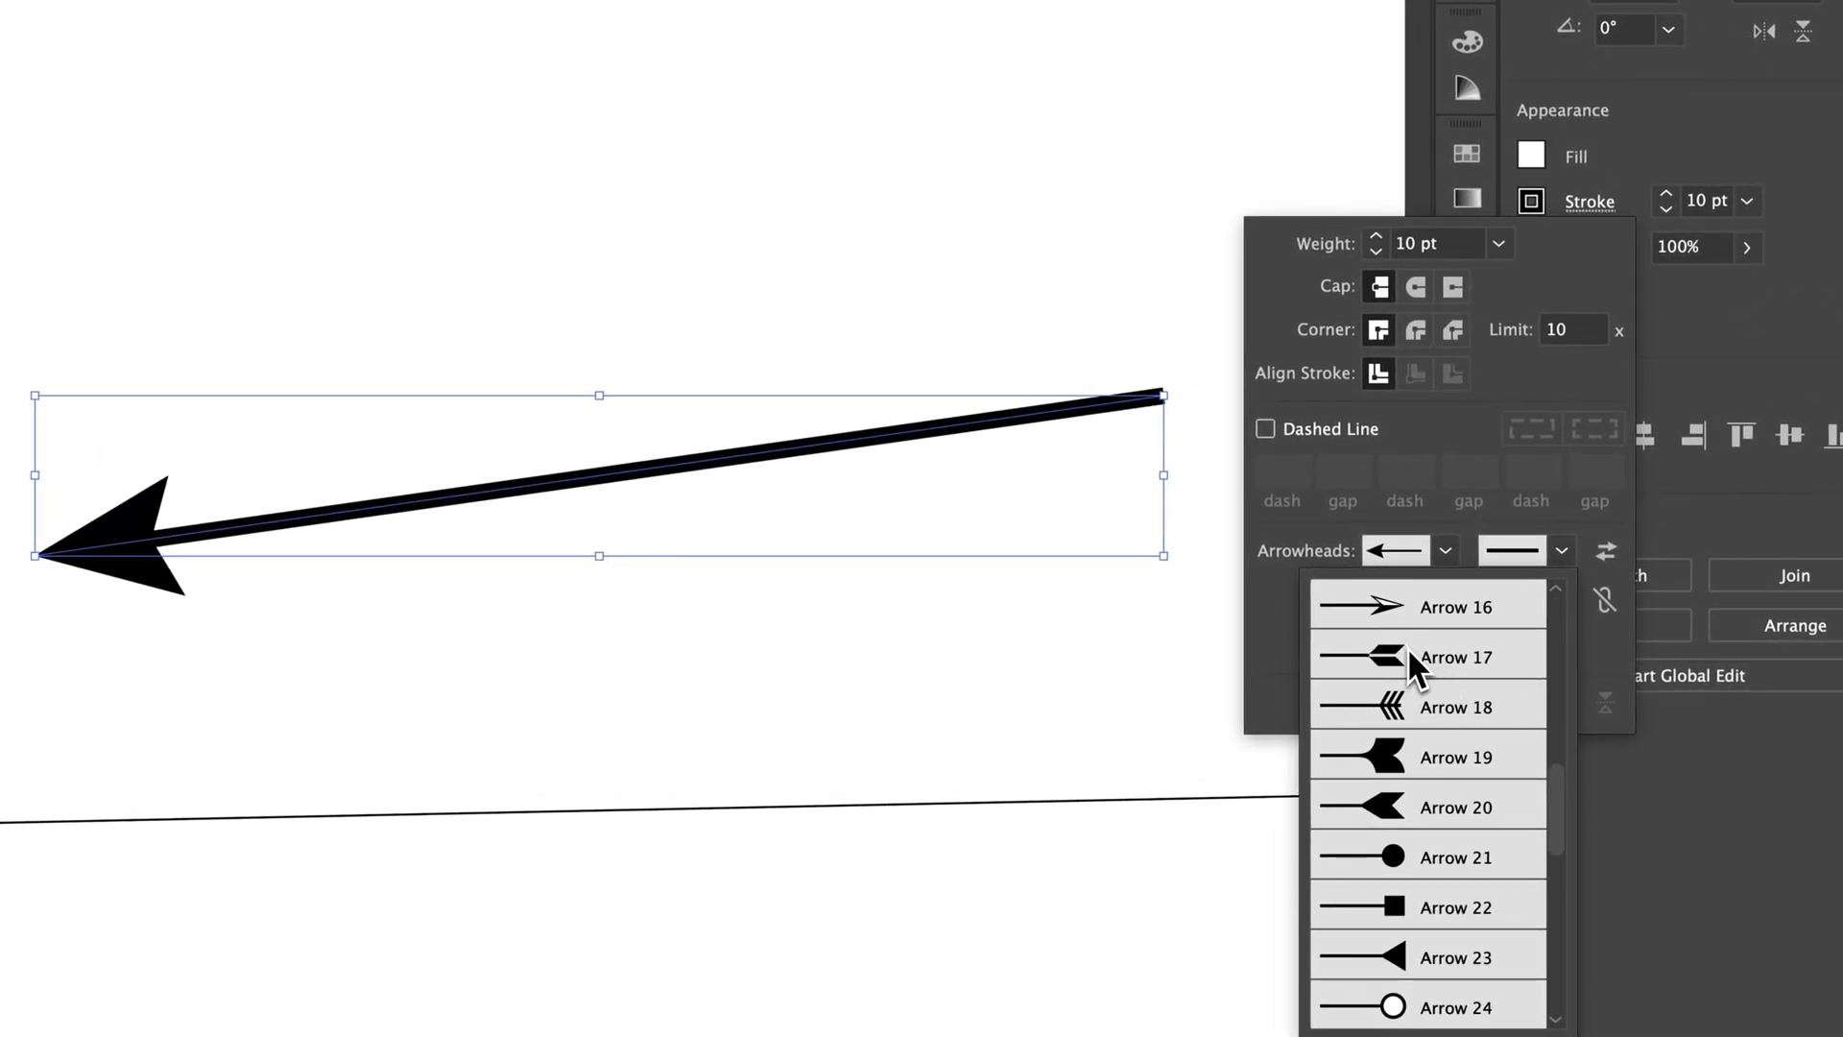
left_click(1455, 656)
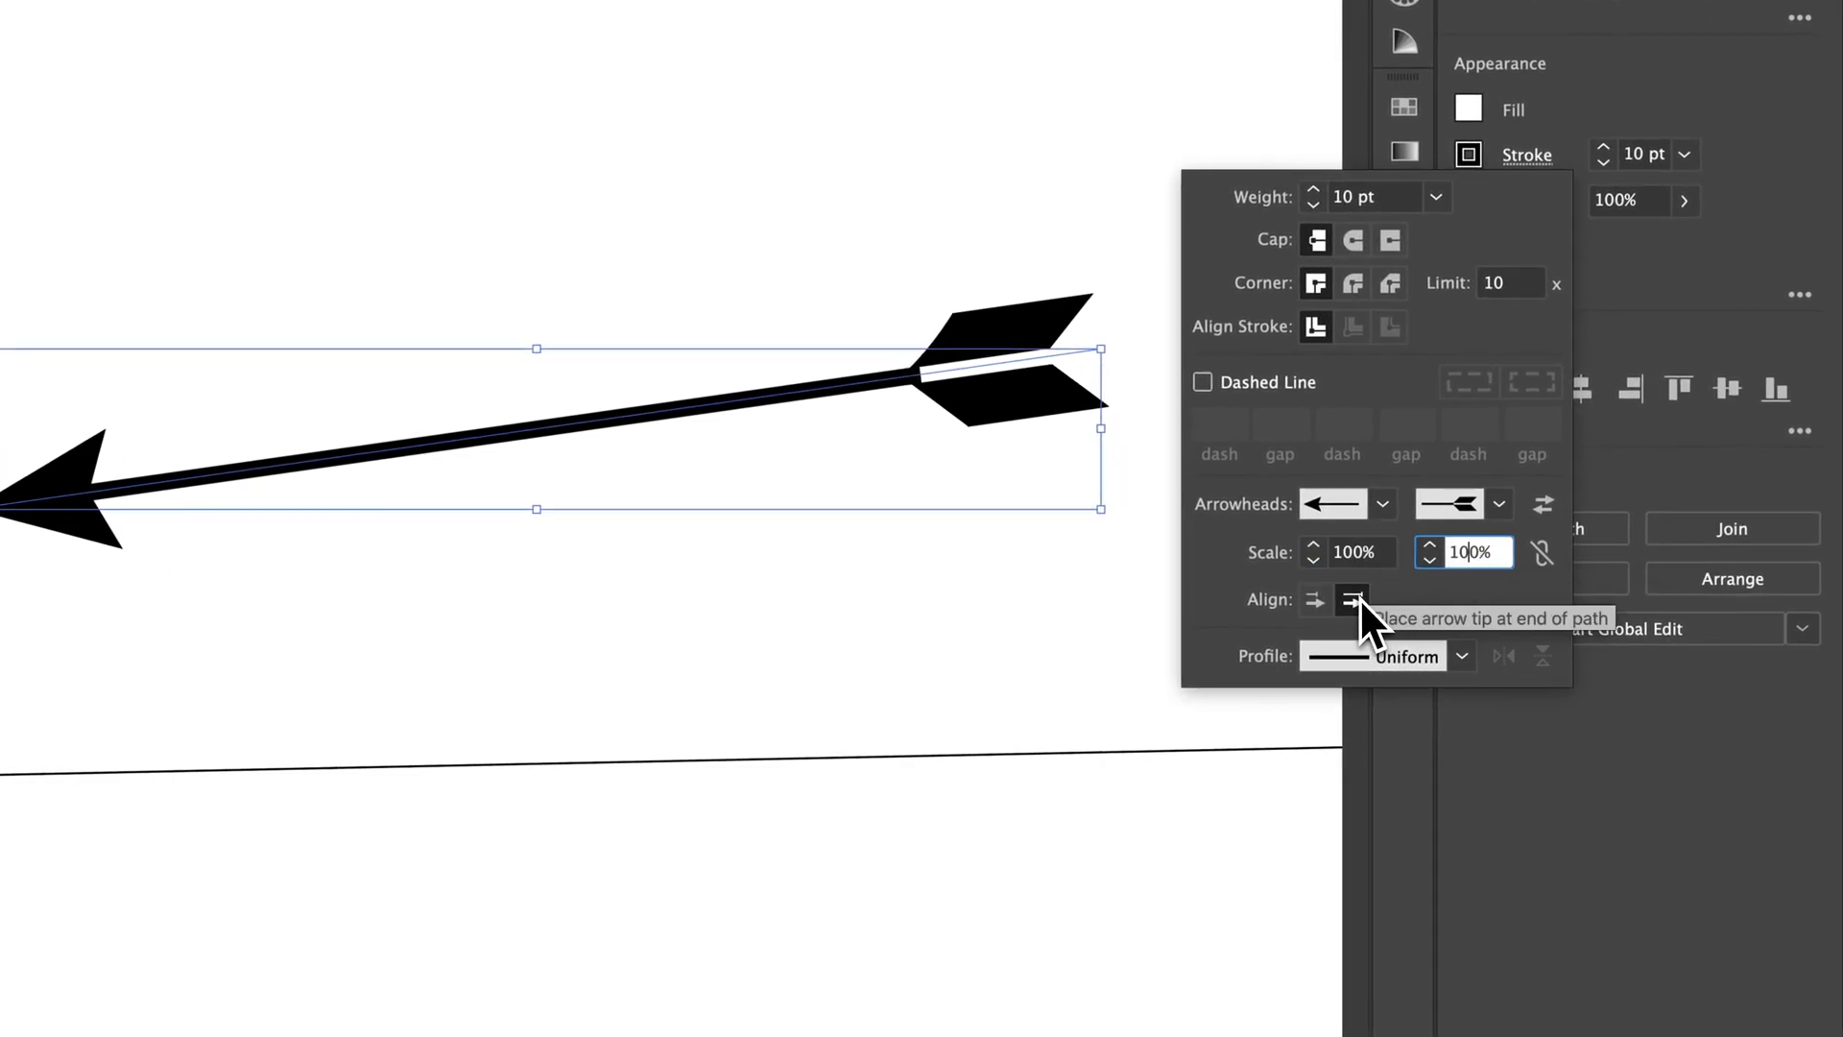
mouse_move(1367, 623)
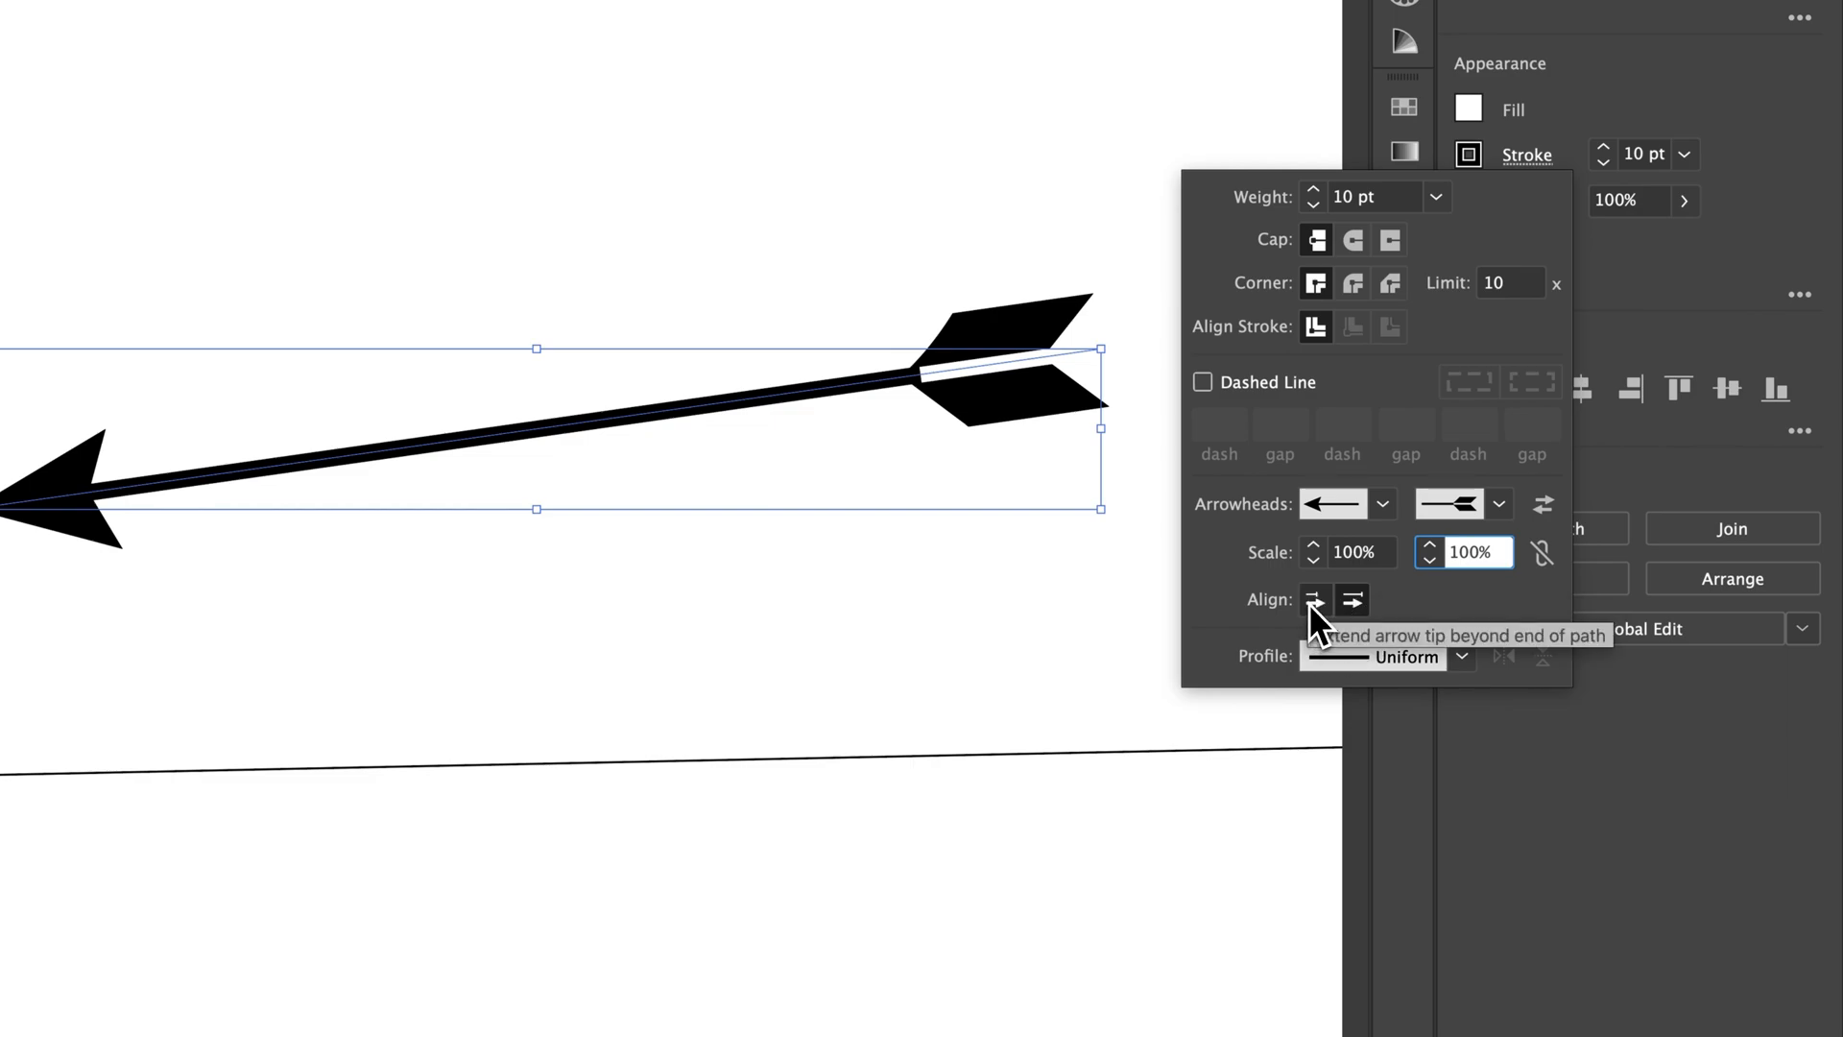
left_click(1314, 599)
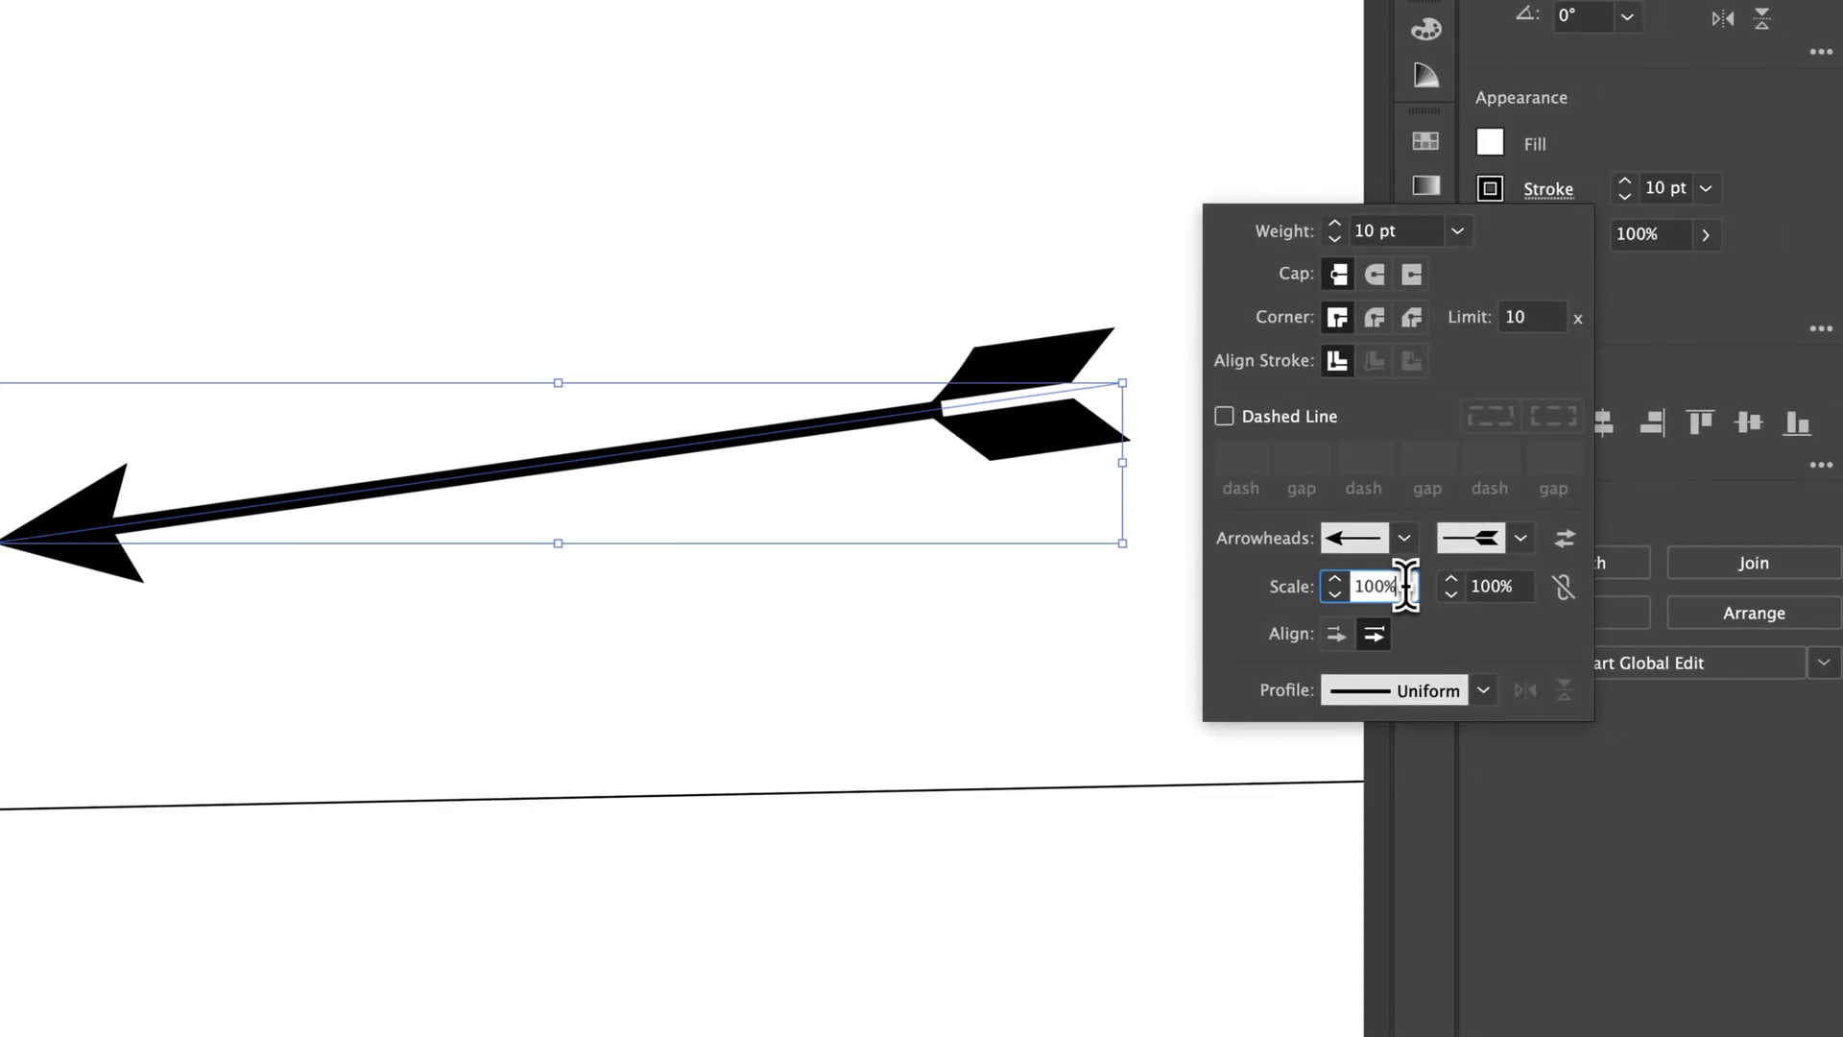
mouse_move(1387, 588)
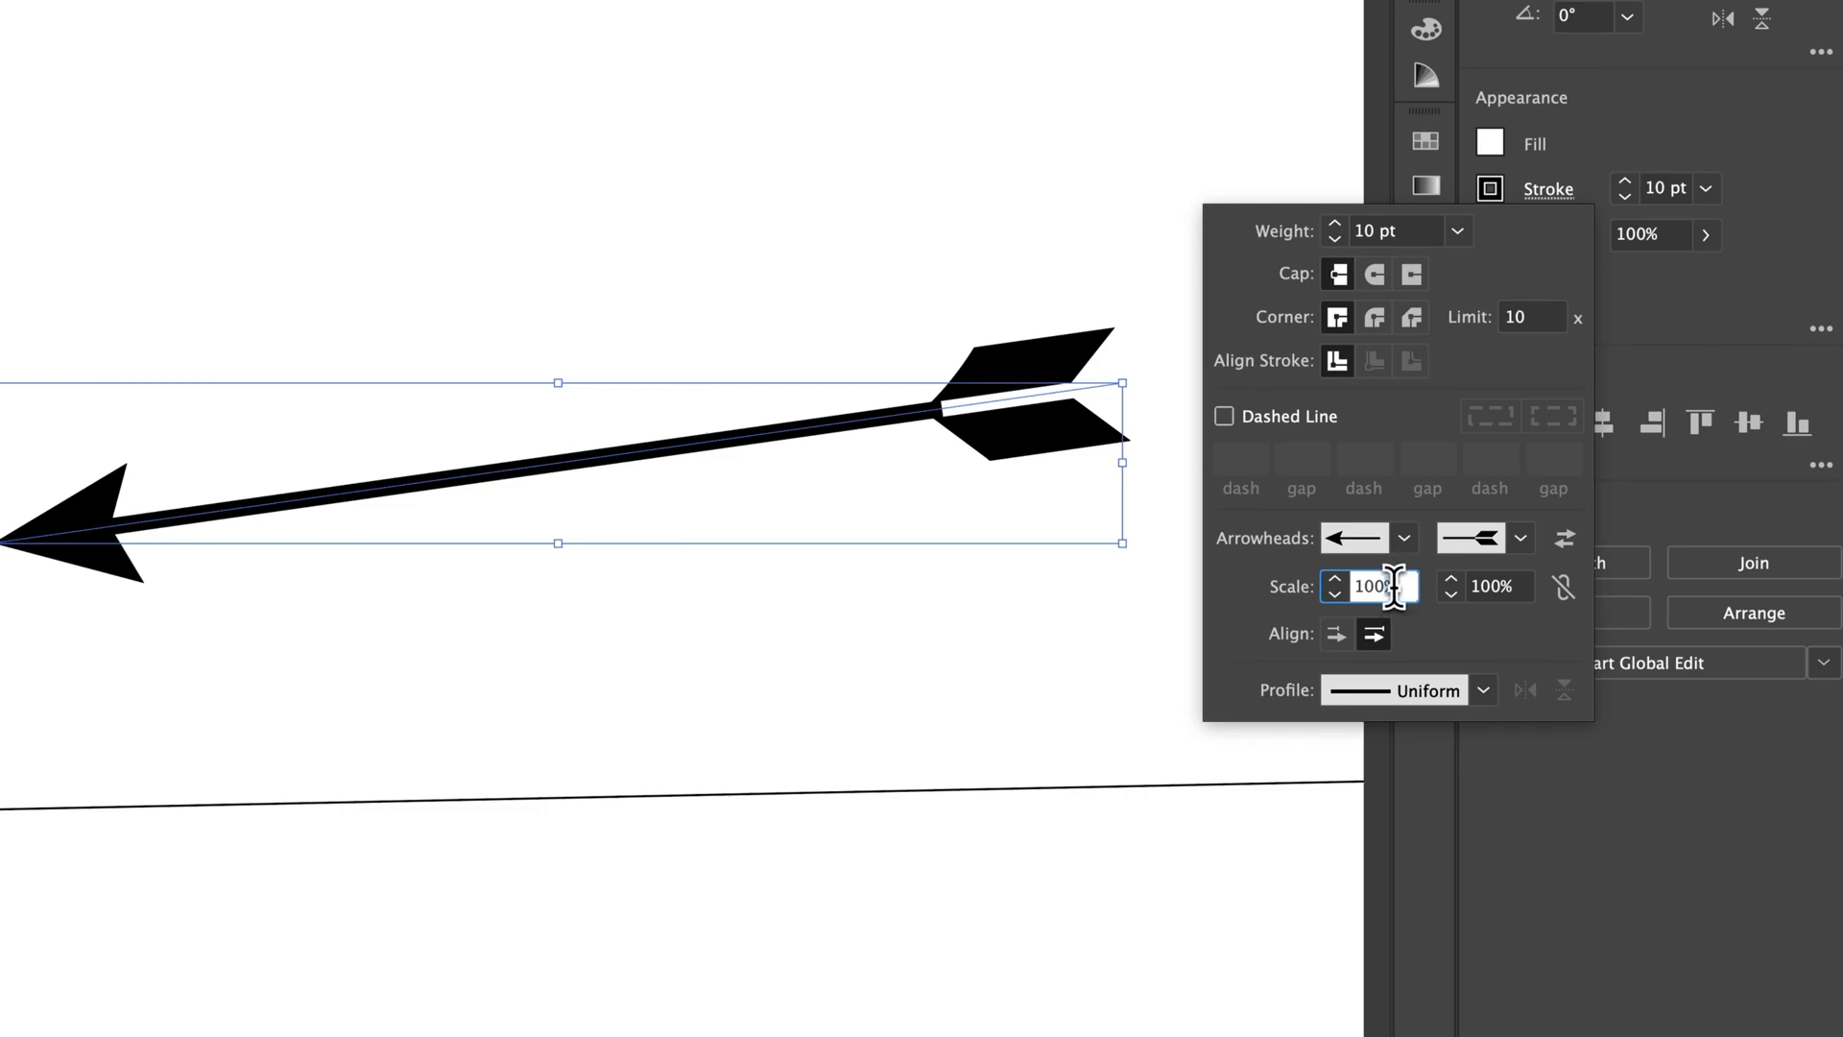
Step: Set the start arrowhead scale to 75% in the Stroke panel
type("5")
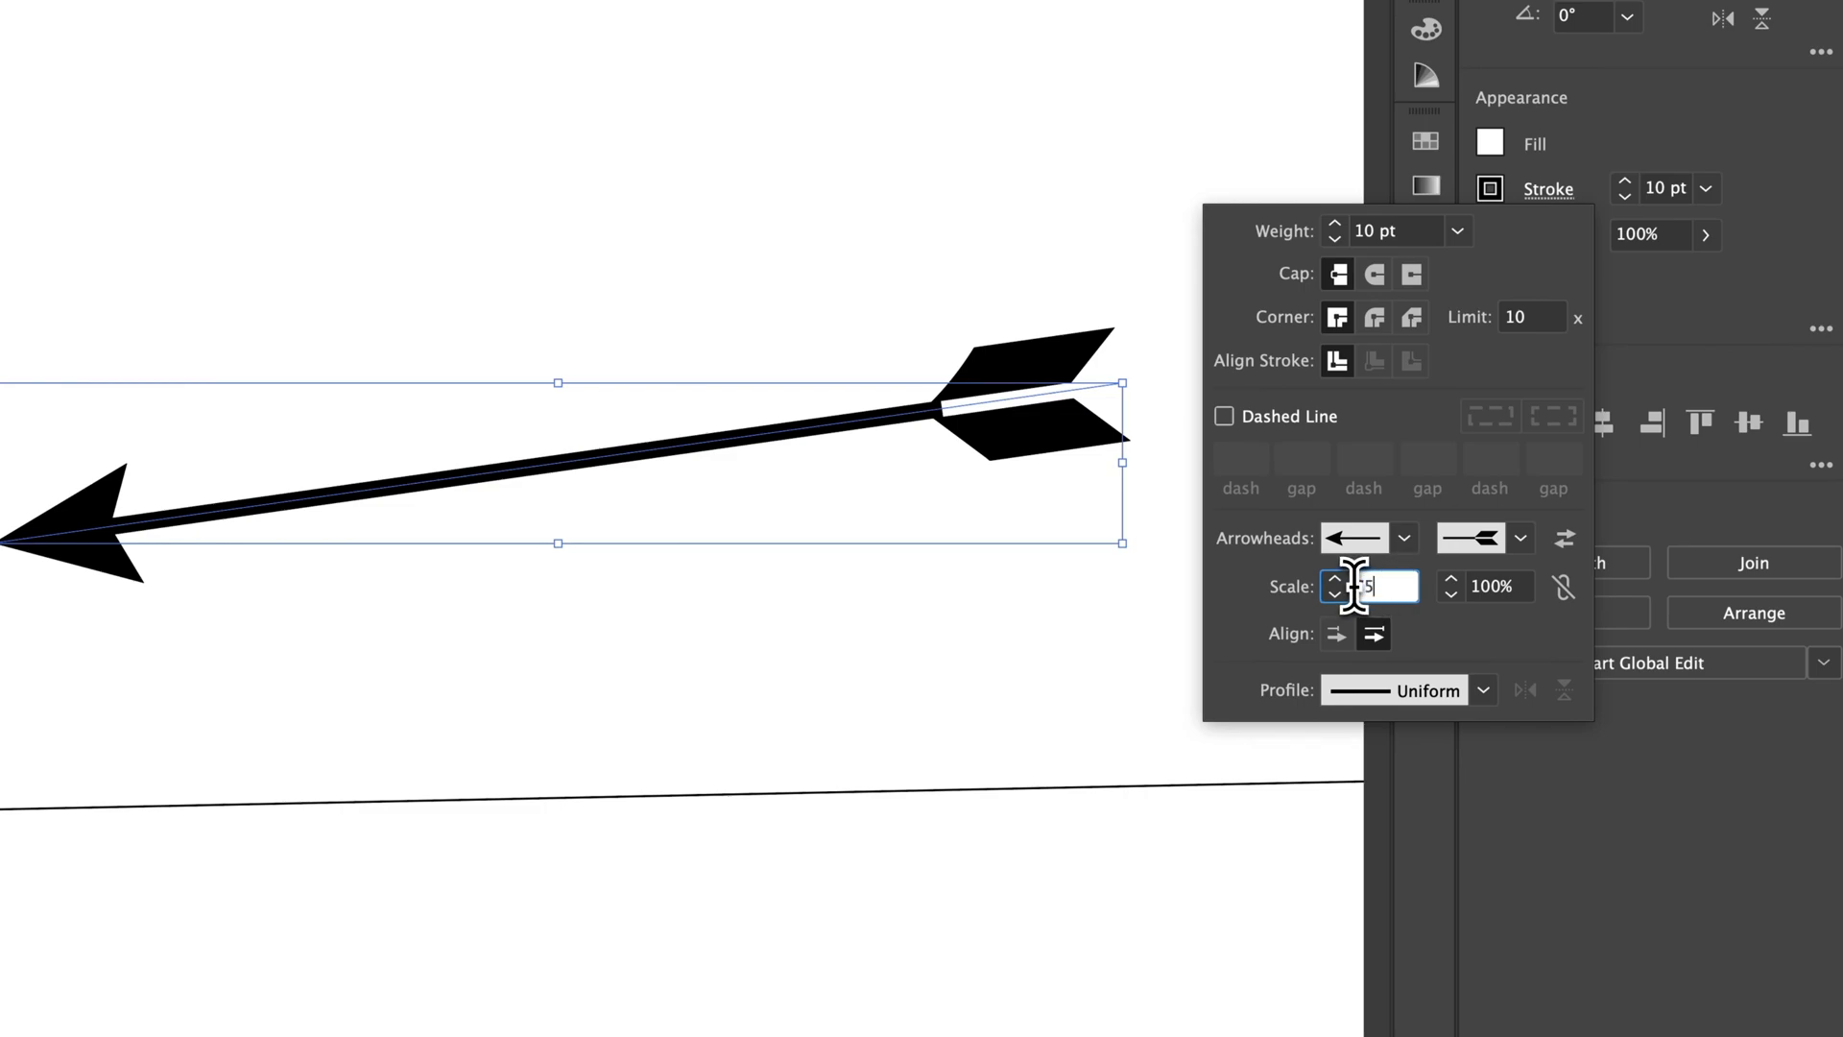
type("75")
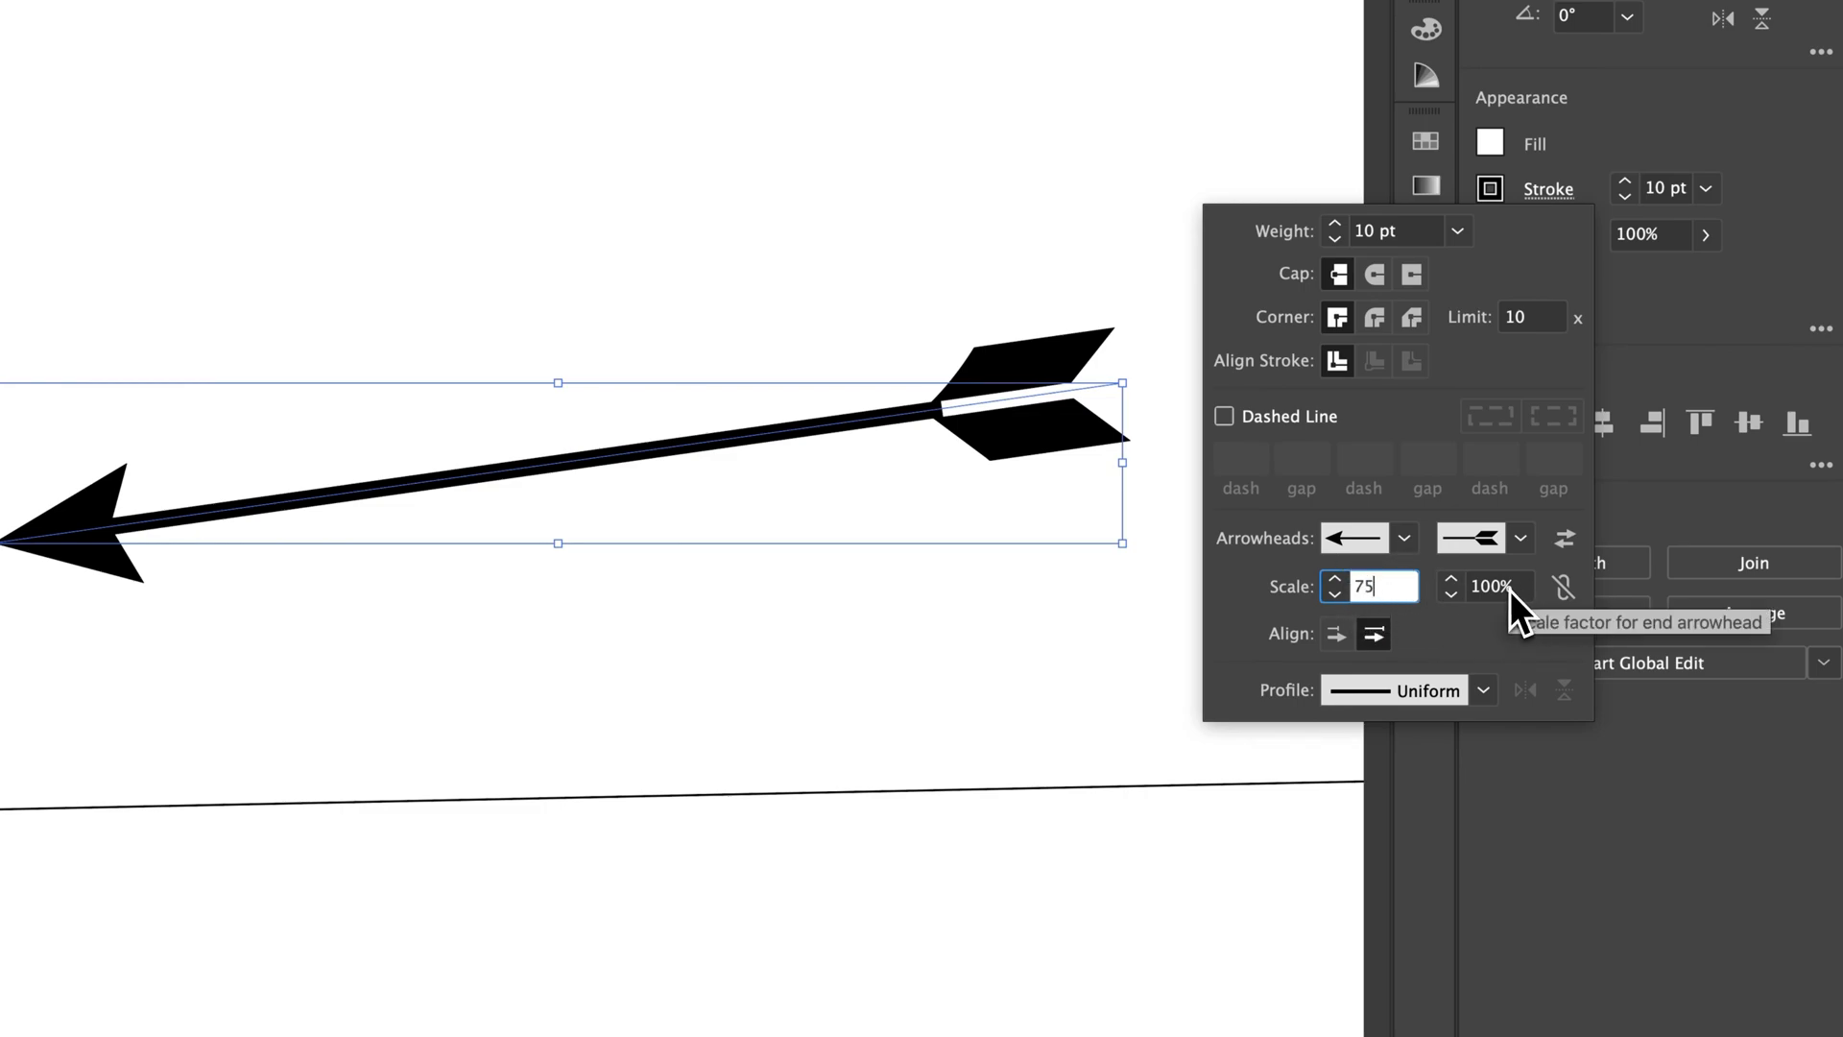
left_click(1487, 586)
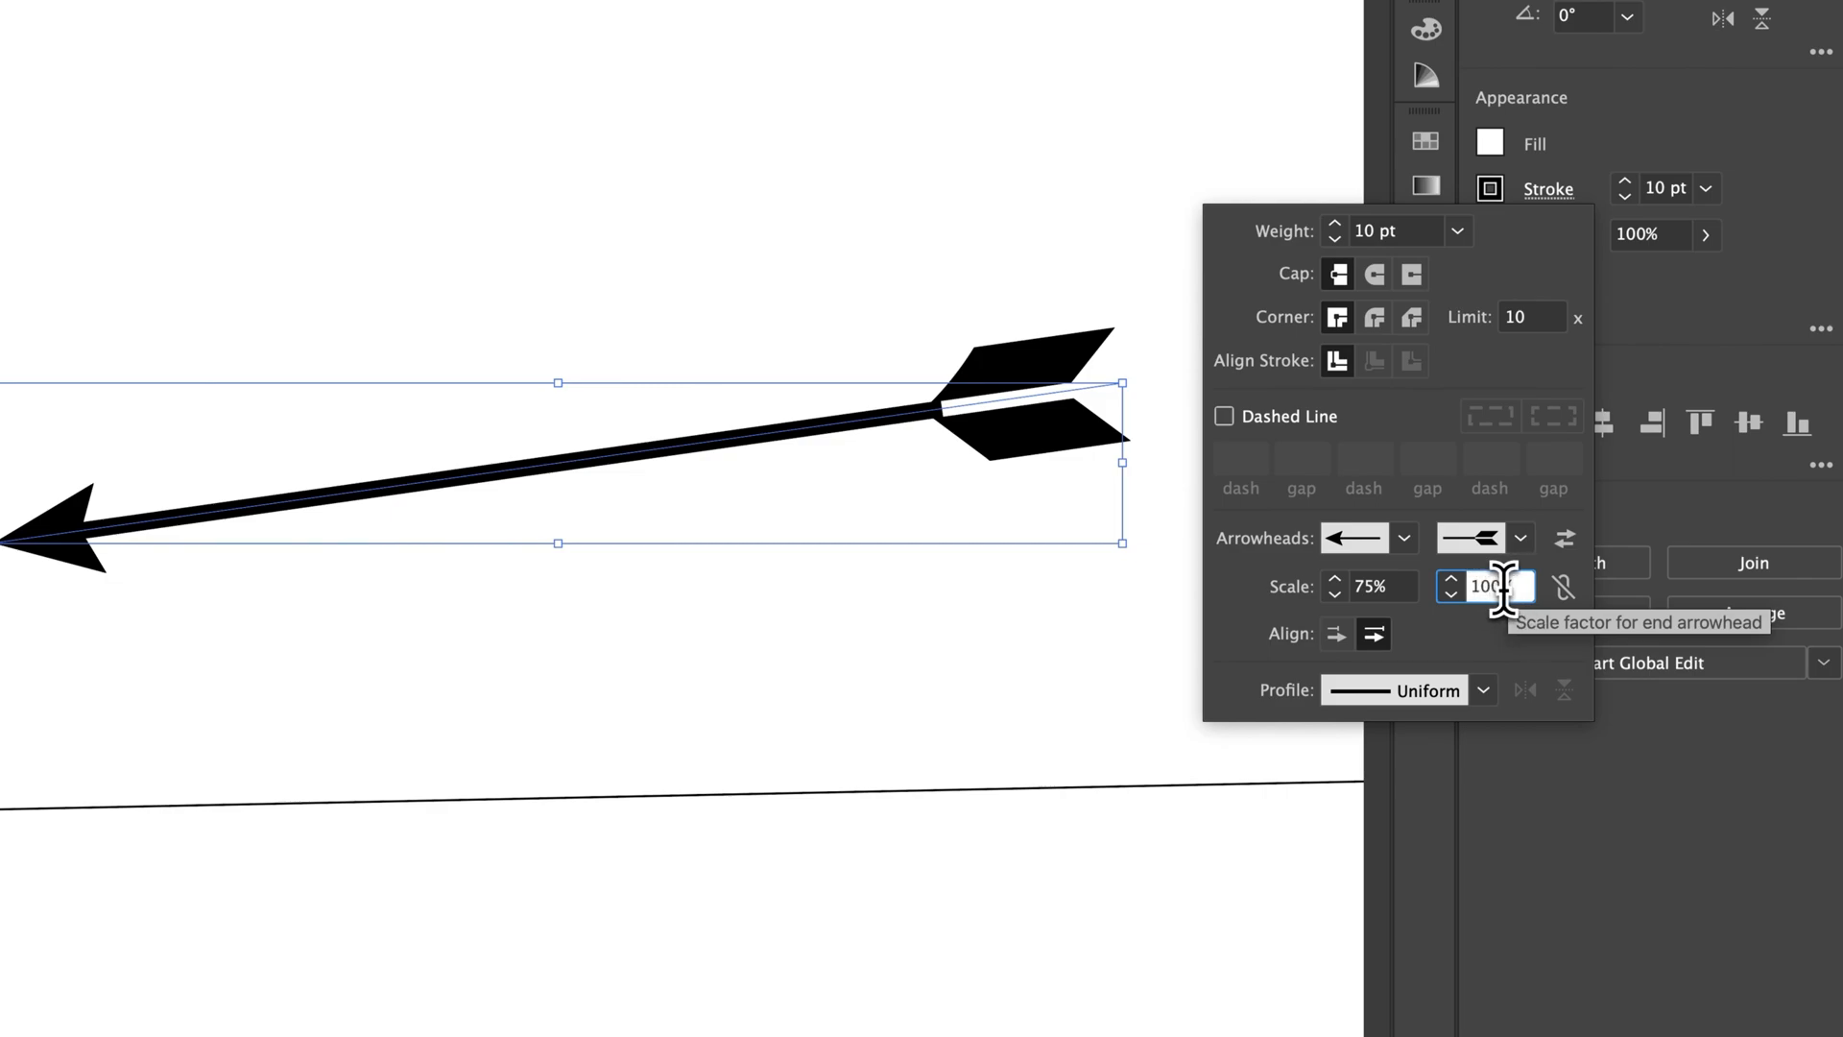